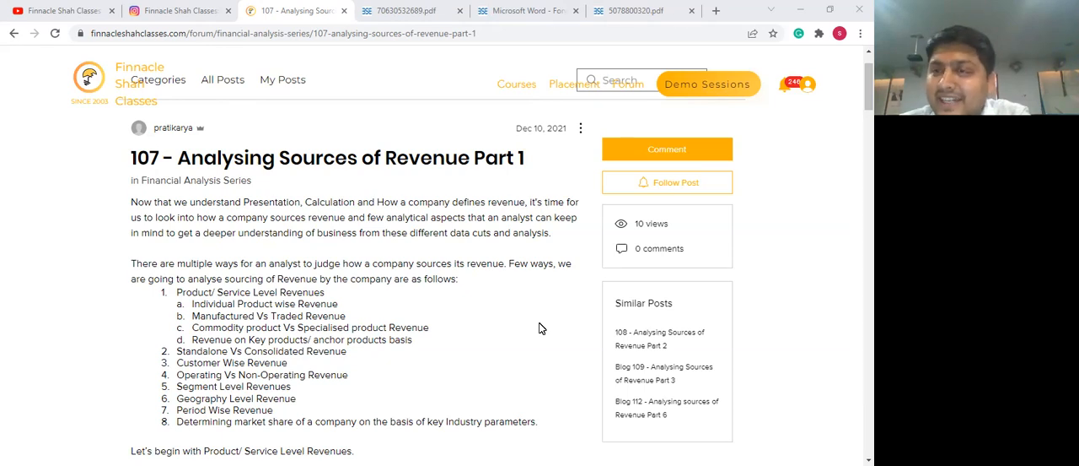
pyautogui.moveTo(527, 313)
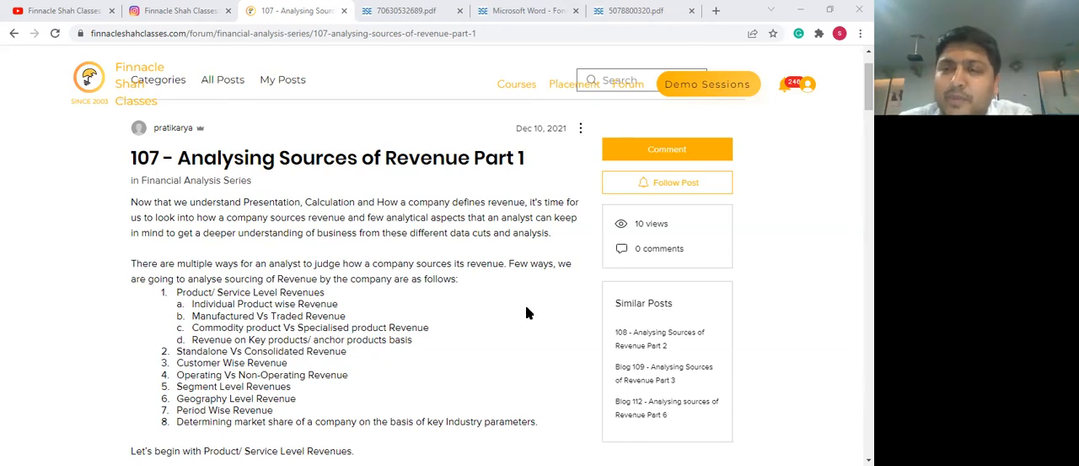
# Scroll down the blog post's list of revenue sources
pyautogui.scroll(-3)
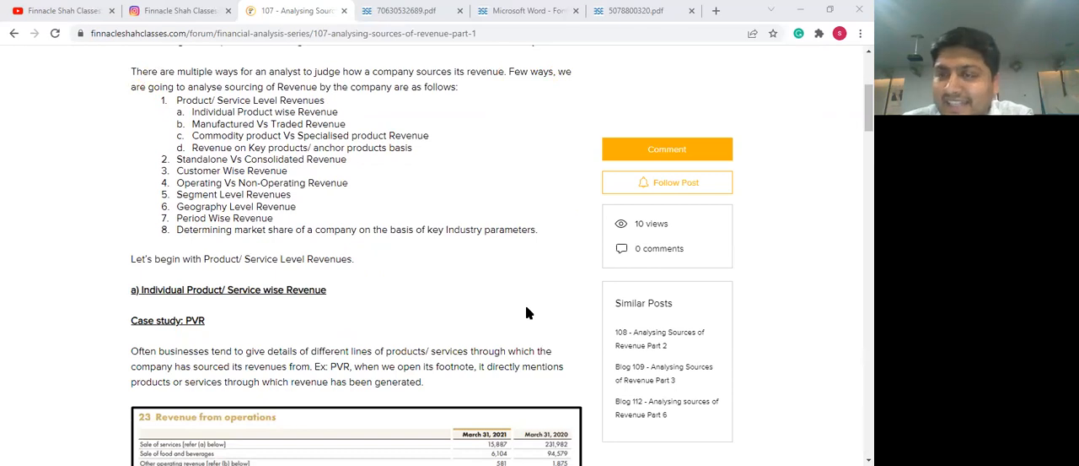
pyautogui.scroll(-3)
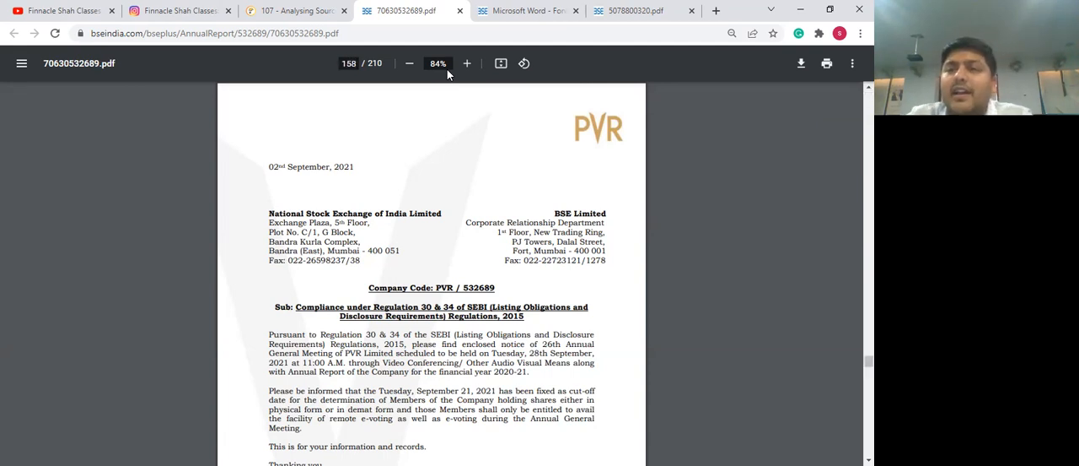
# Zoom in twice on the consolidated profit and loss statement, then jump to note 25
pyautogui.scroll(-3)
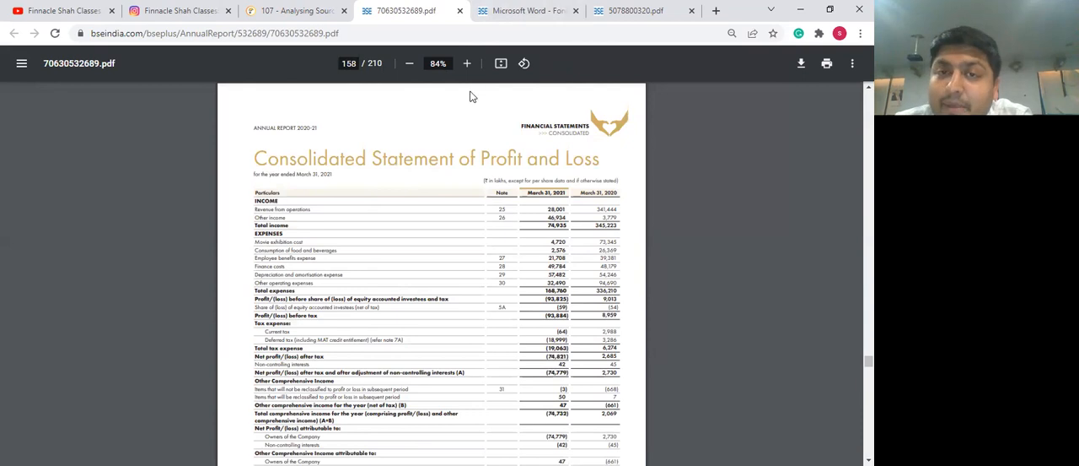
pyautogui.click(466, 63)
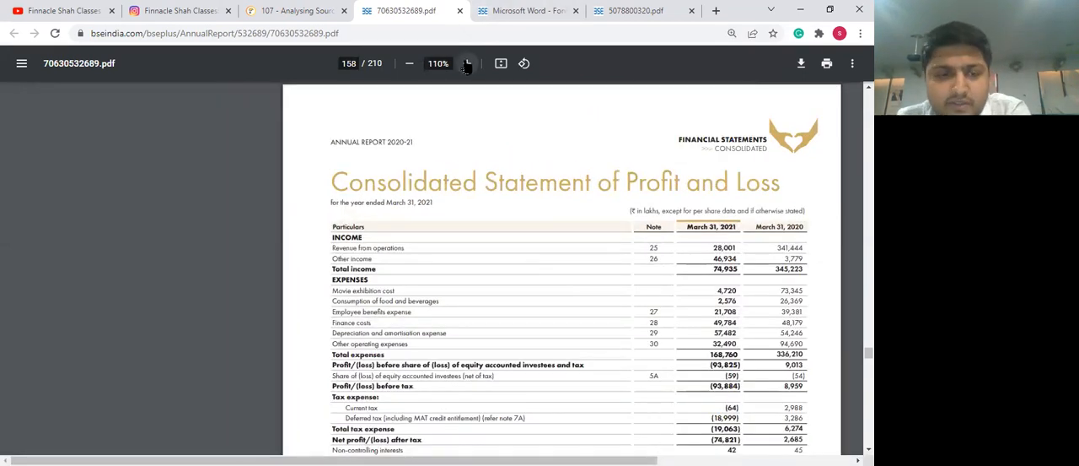
pyautogui.click(467, 63)
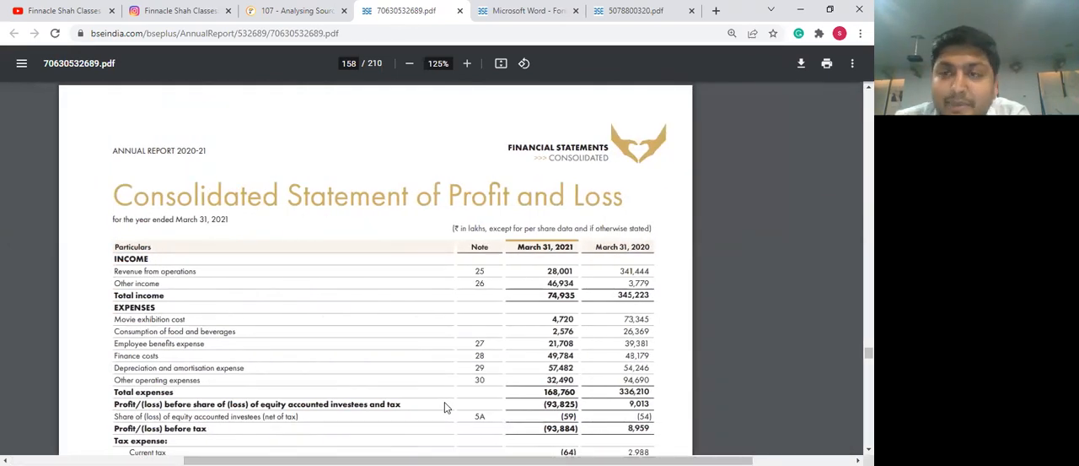
pyautogui.moveTo(100, 292)
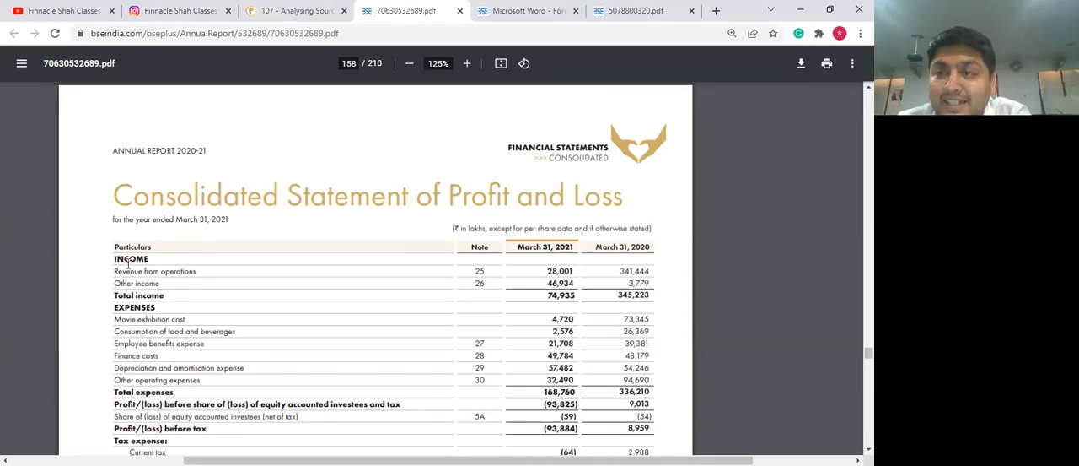
pyautogui.moveTo(401, 279)
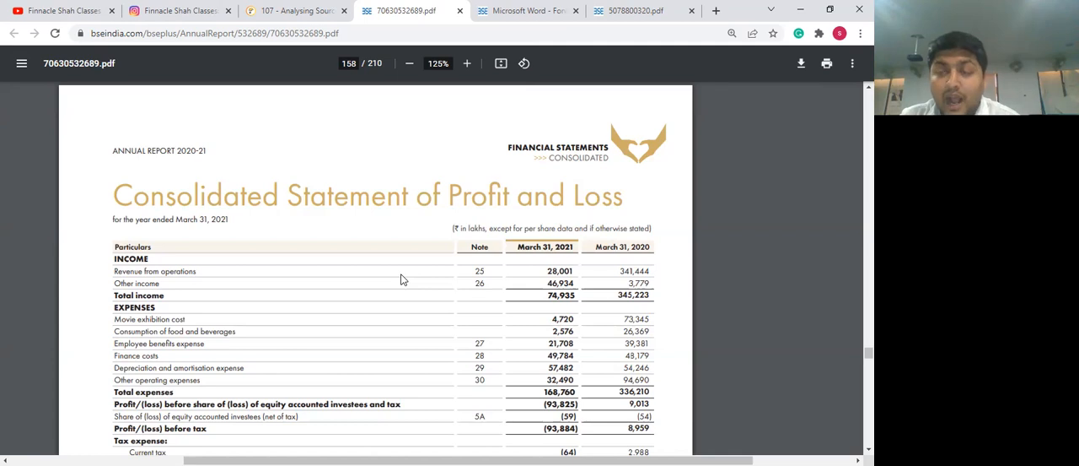
pyautogui.moveTo(527, 292)
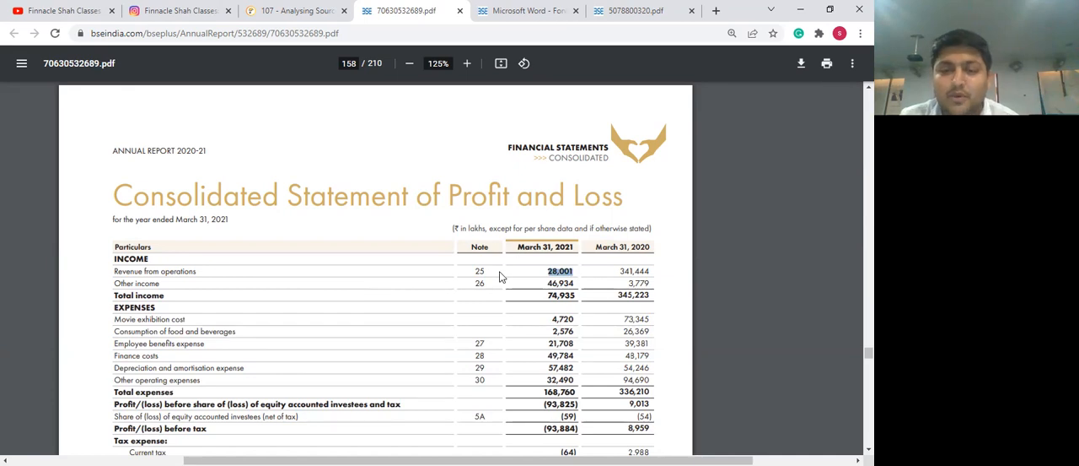
pyautogui.moveTo(379, 75)
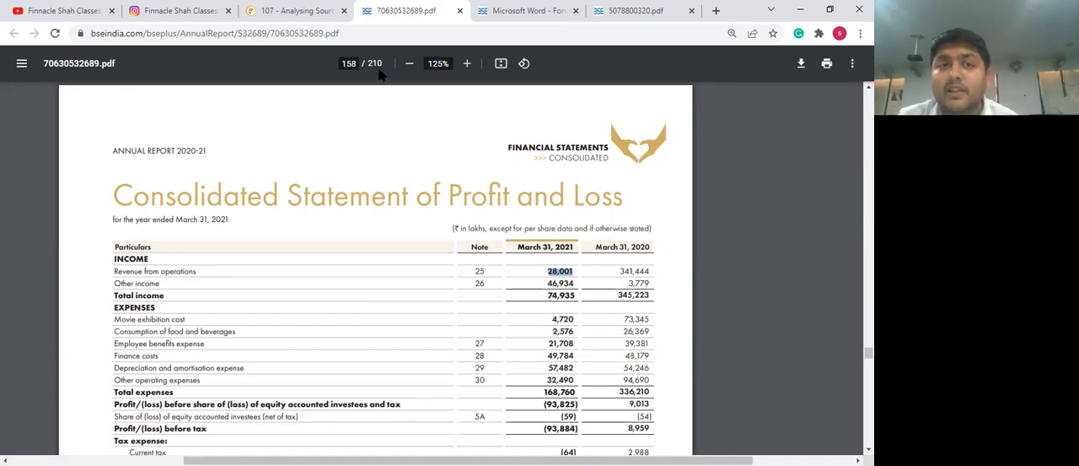
pyautogui.click(348, 62)
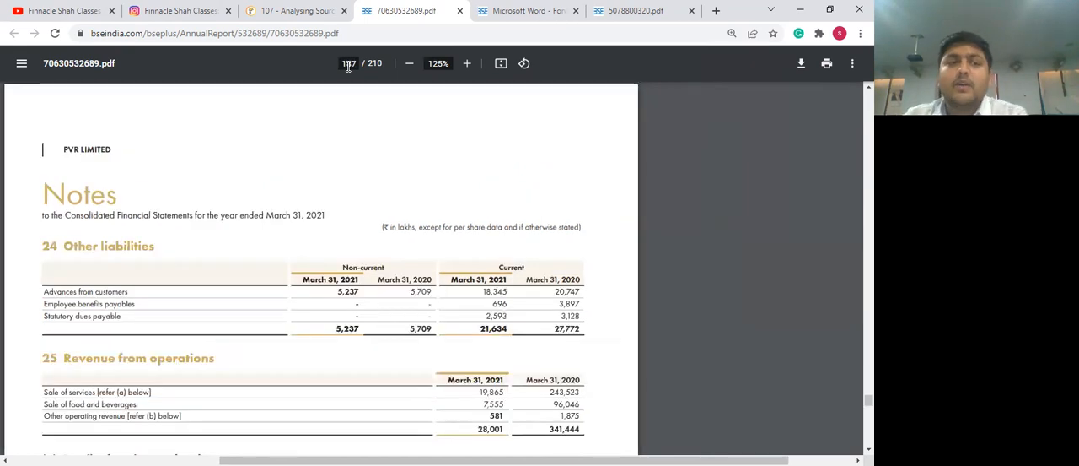
# Scroll through note 25's revenue breakdown and select the 'Gaming income' line item
pyautogui.scroll(-3)
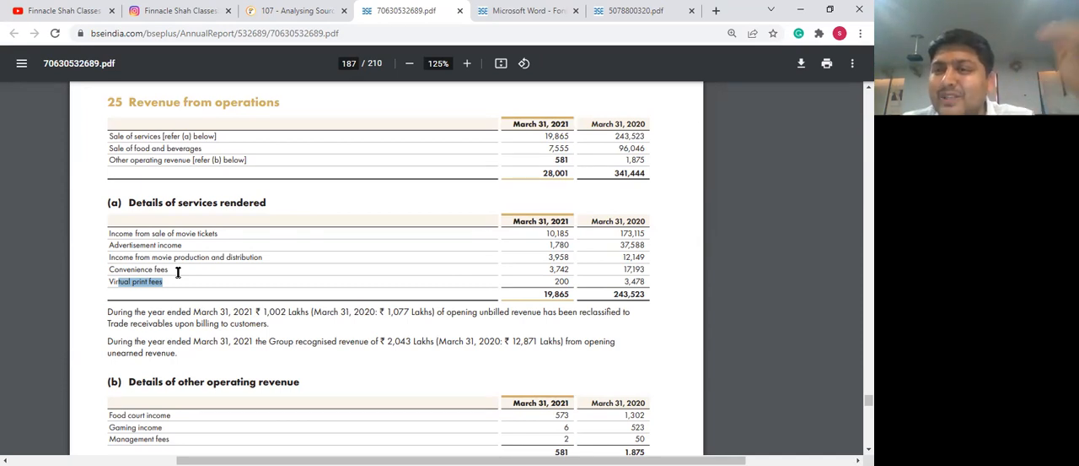
pyautogui.scroll(-3)
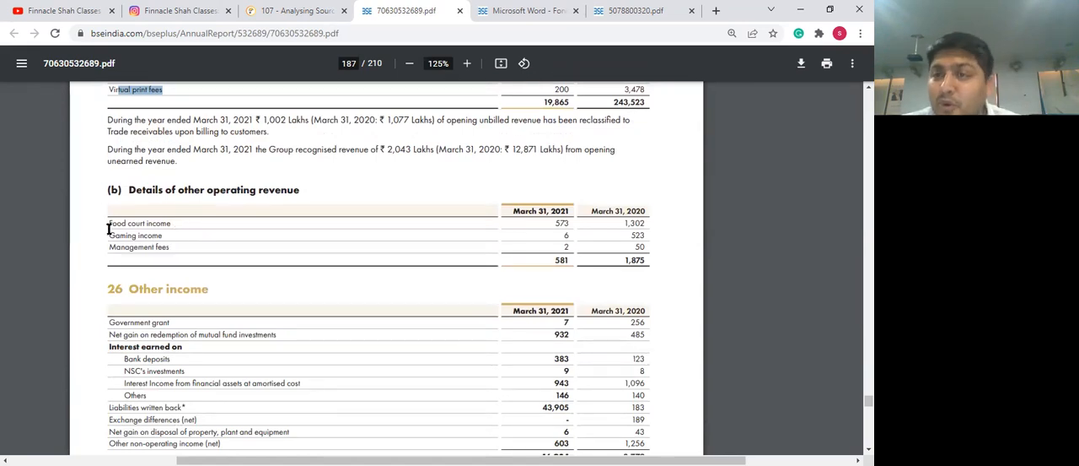
pyautogui.doubleClick(135, 236)
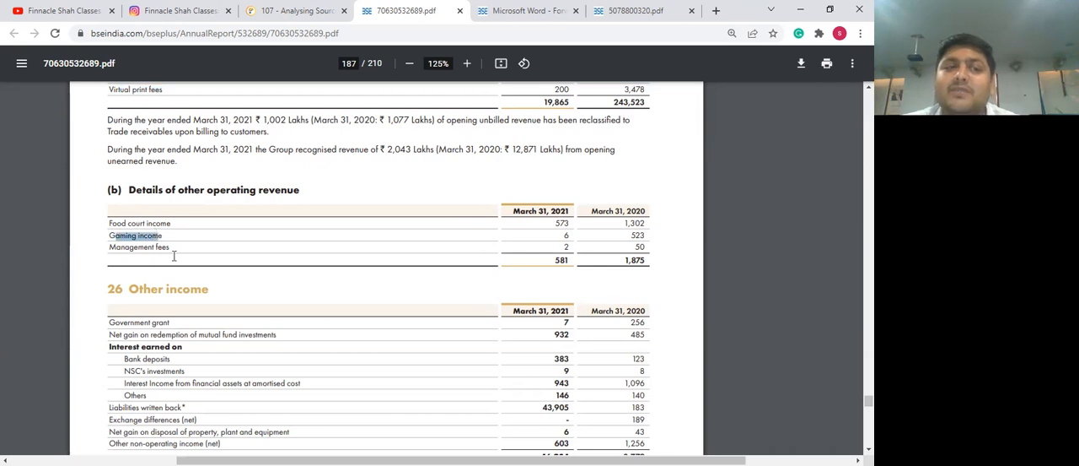
pyautogui.scroll(-3)
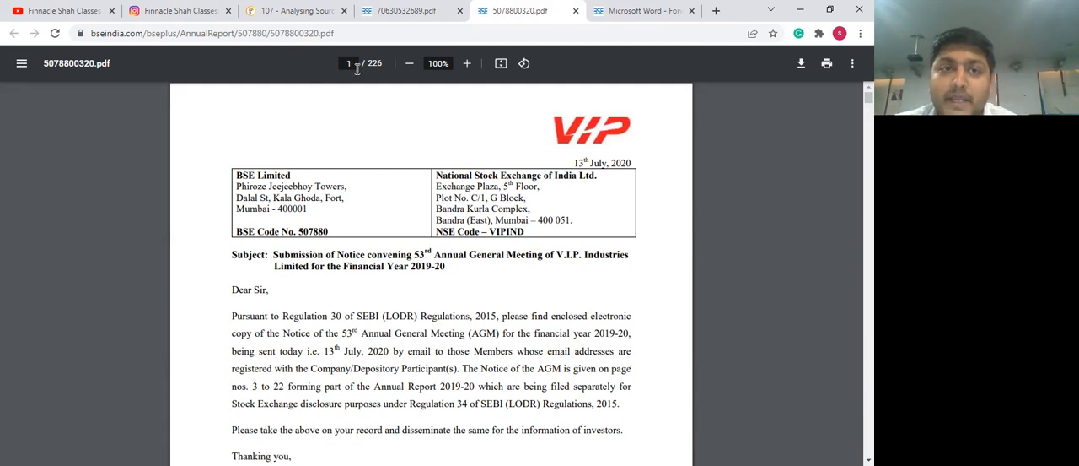
# Enter 169 in the page box to reach the MGT-9 annual return extract
pyautogui.write('169')
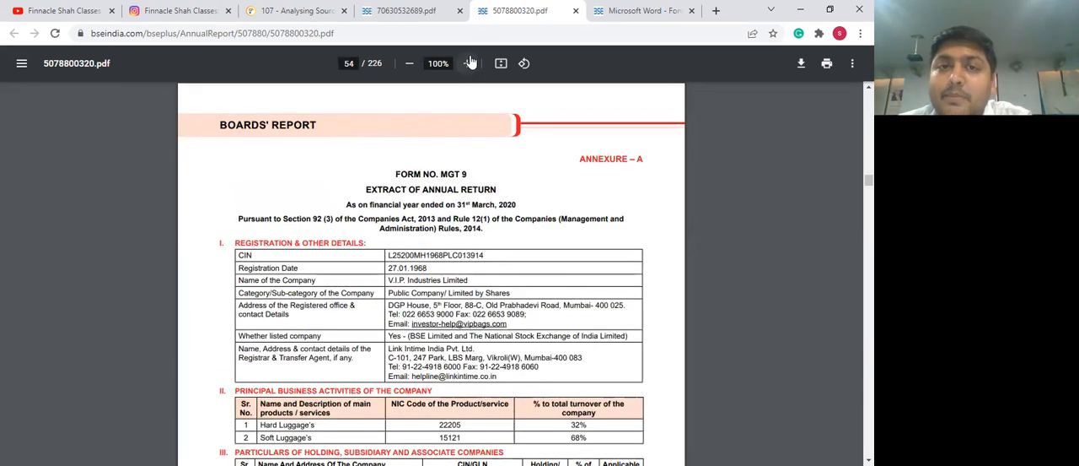
# Zoom into page 54 and select hard luggage's 32% turnover share
pyautogui.click(467, 63)
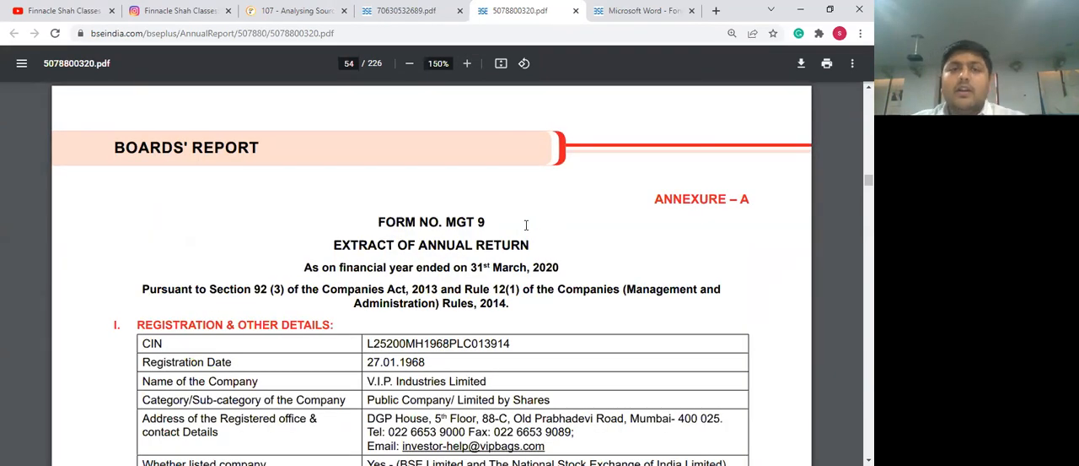
pyautogui.scroll(-3)
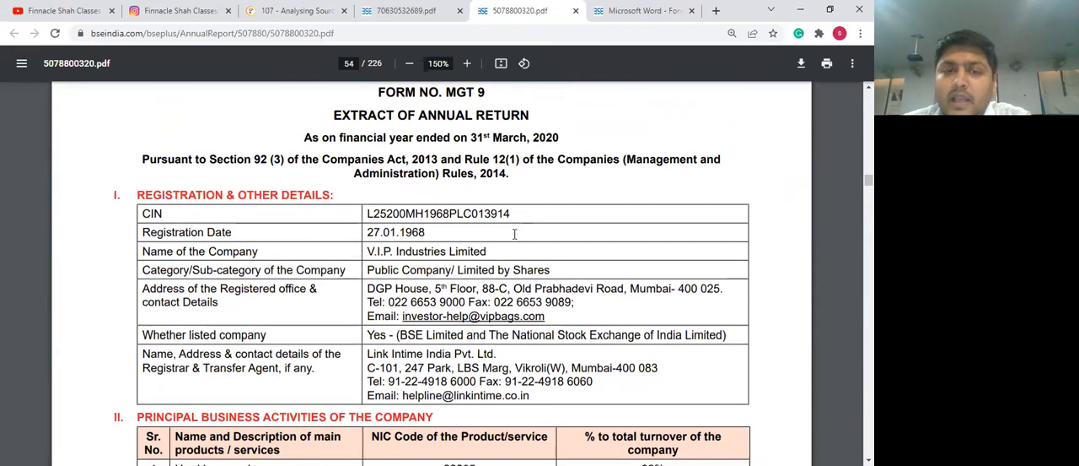
pyautogui.scroll(-3)
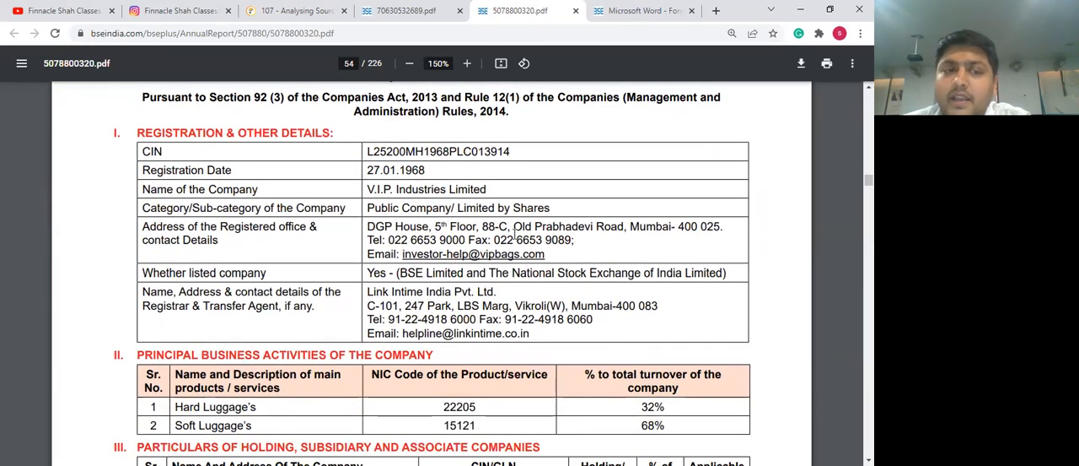
pyautogui.scroll(-3)
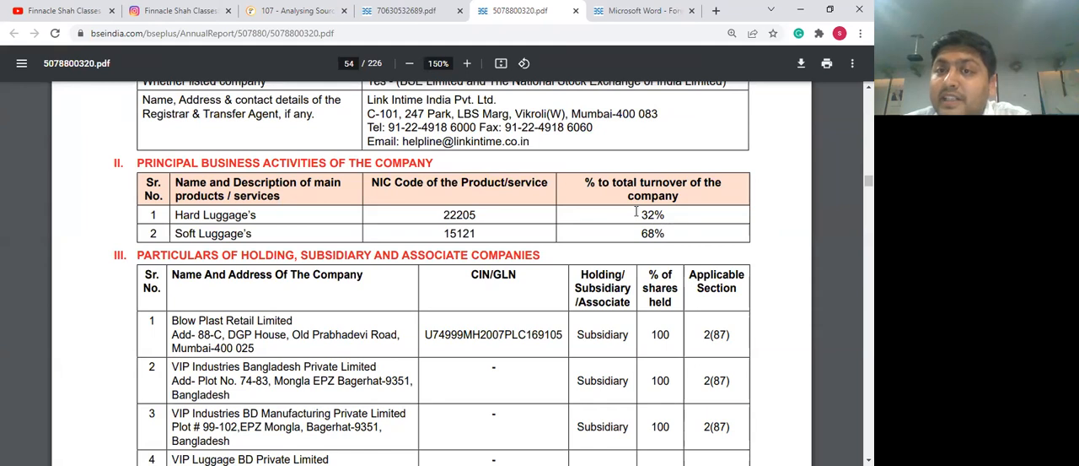
pyautogui.doubleClick(652, 214)
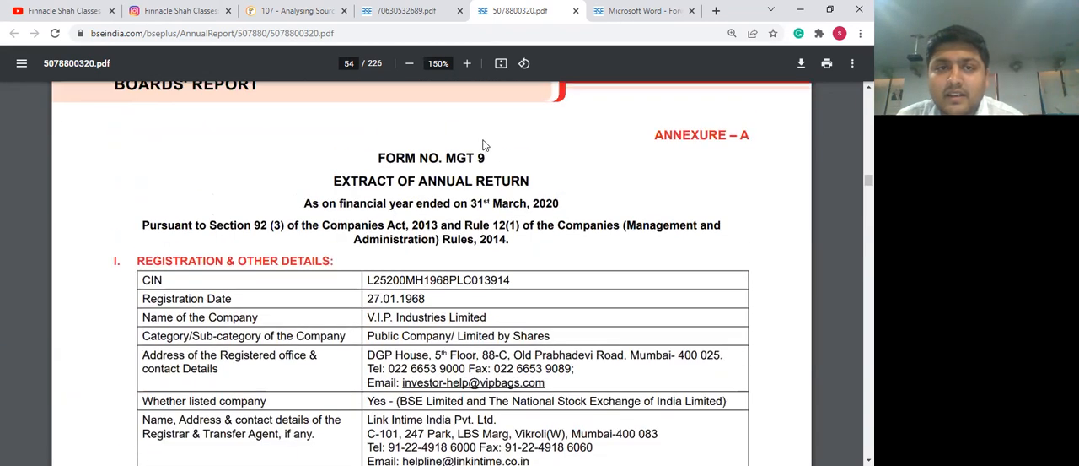
# Scroll further down the report, then return to the '107 - Analysing Sources…' blog tab
pyautogui.scroll(-3)
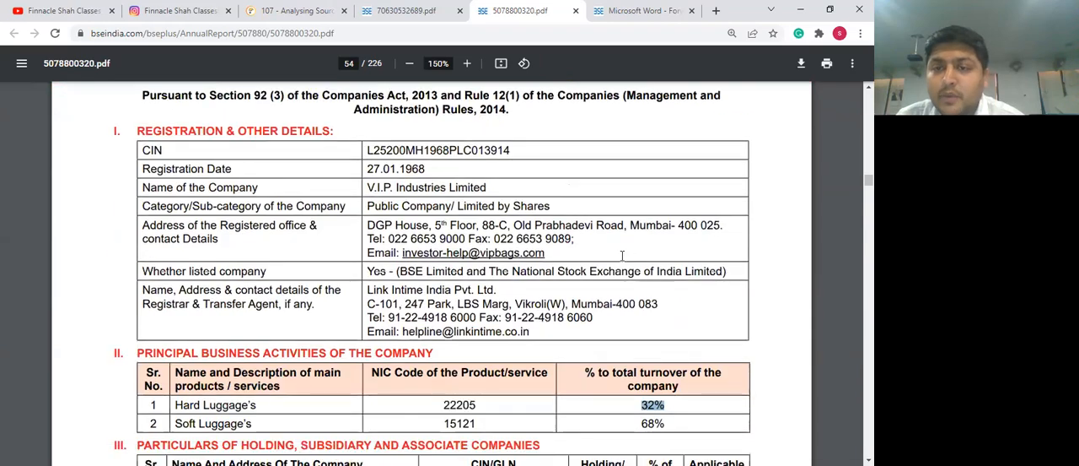
pyautogui.scroll(-3)
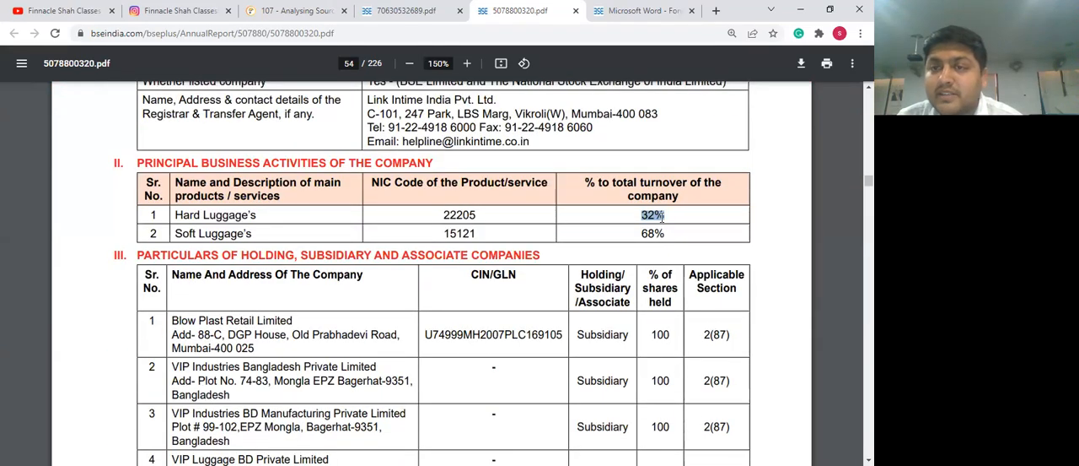
pyautogui.click(295, 11)
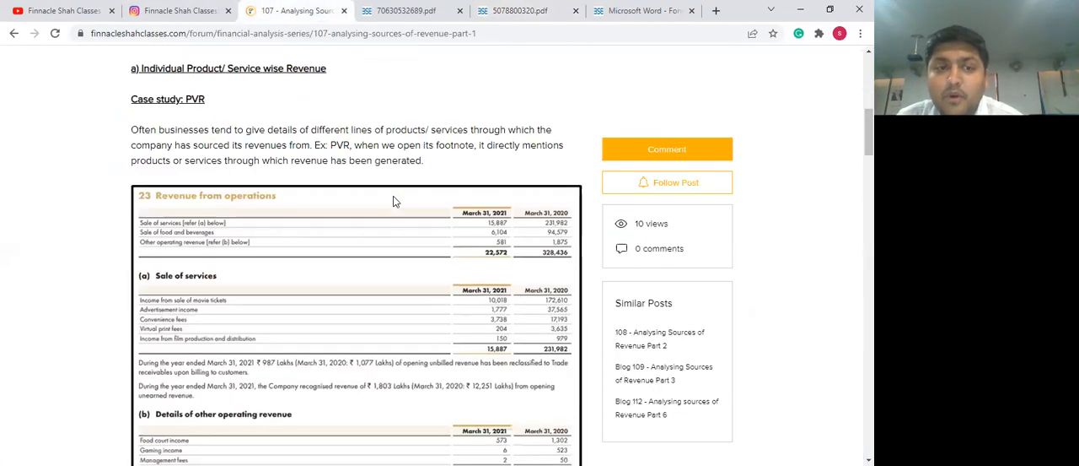
# Scroll past the MGT-9 screenshot to the luggage heat map, then return to the VIP report
pyautogui.scroll(-3)
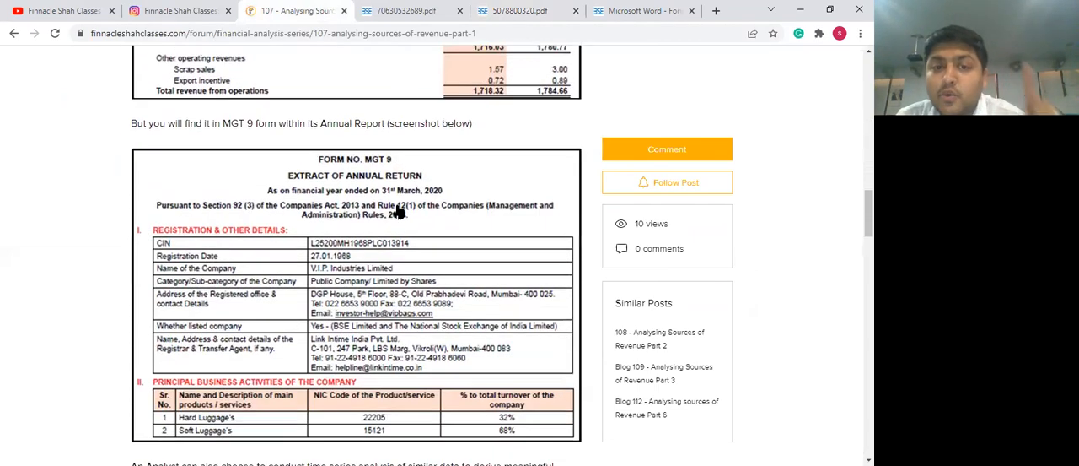
pyautogui.scroll(-3)
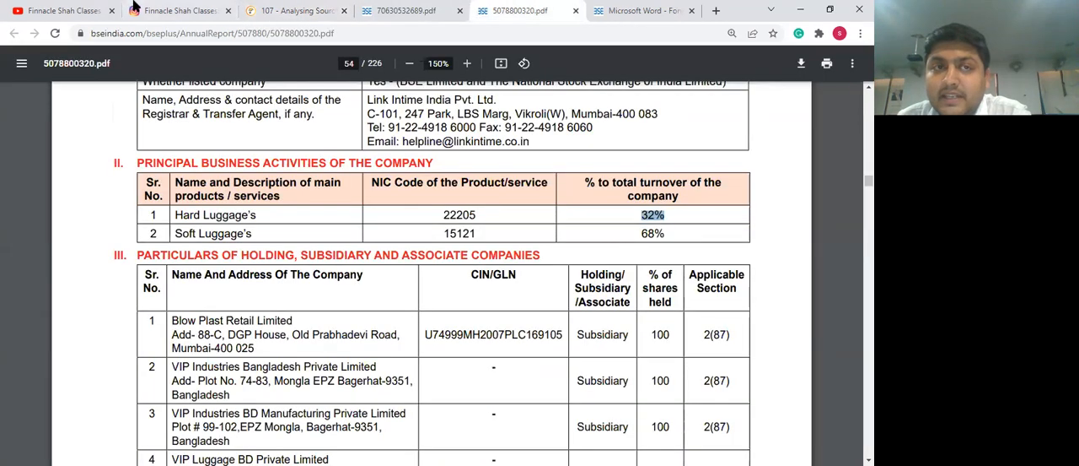
pyautogui.click(291, 10)
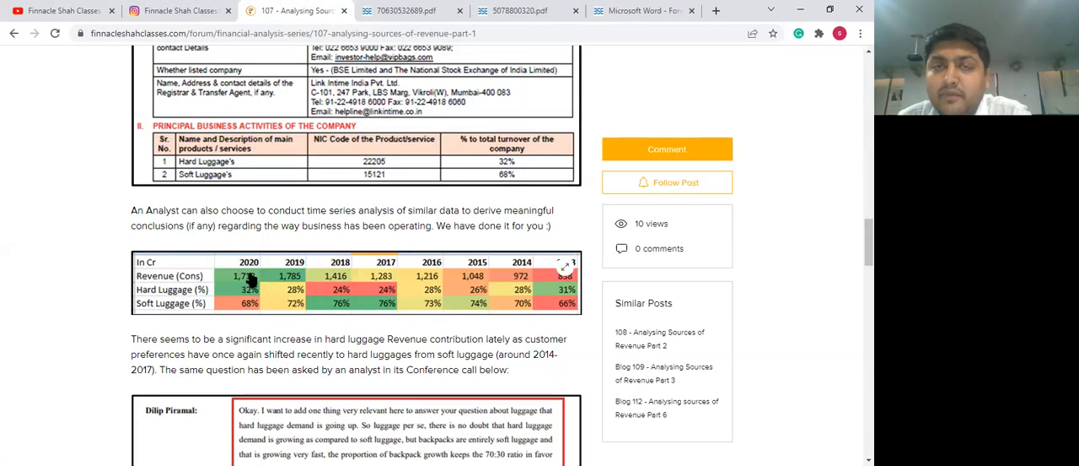
pyautogui.click(523, 10)
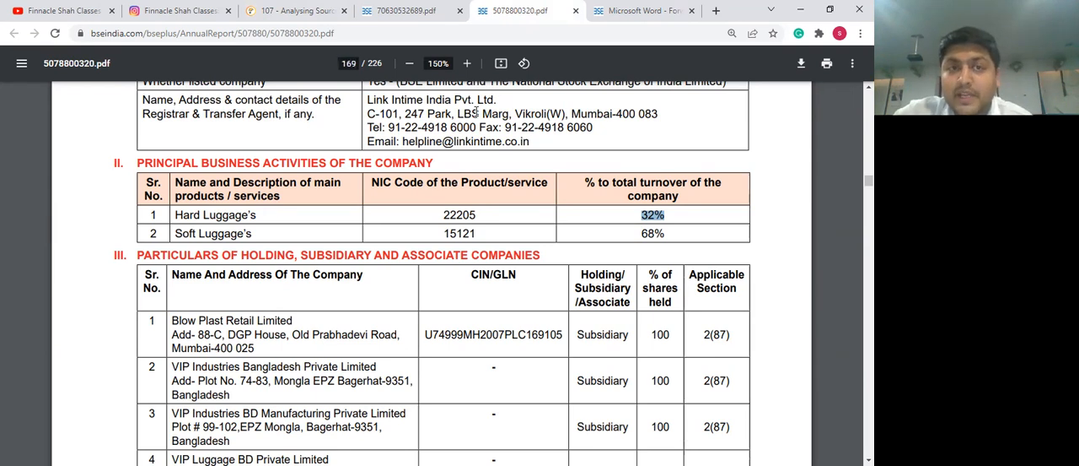
# Select the 1,718.32 revenue from operations for March 31, 2020, then switch to the PVR report
pyautogui.scroll(-3)
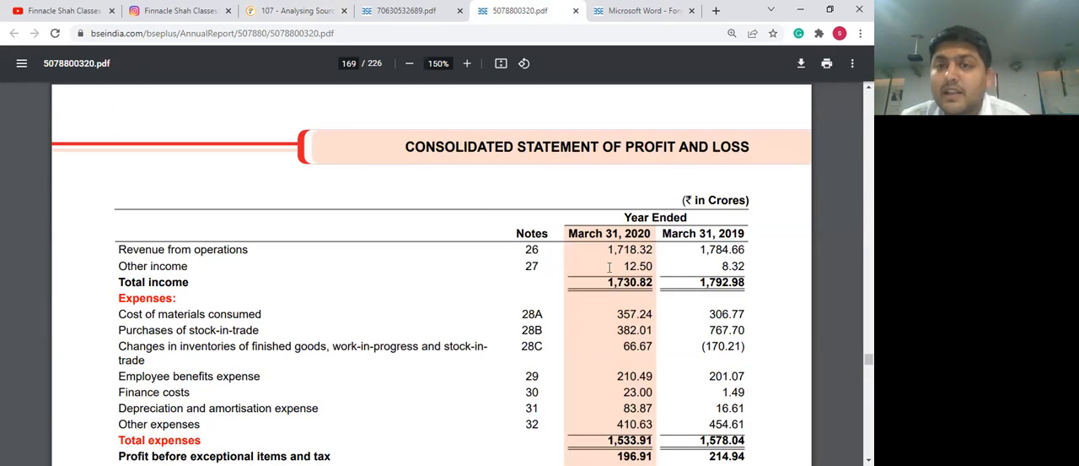
pyautogui.doubleClick(623, 248)
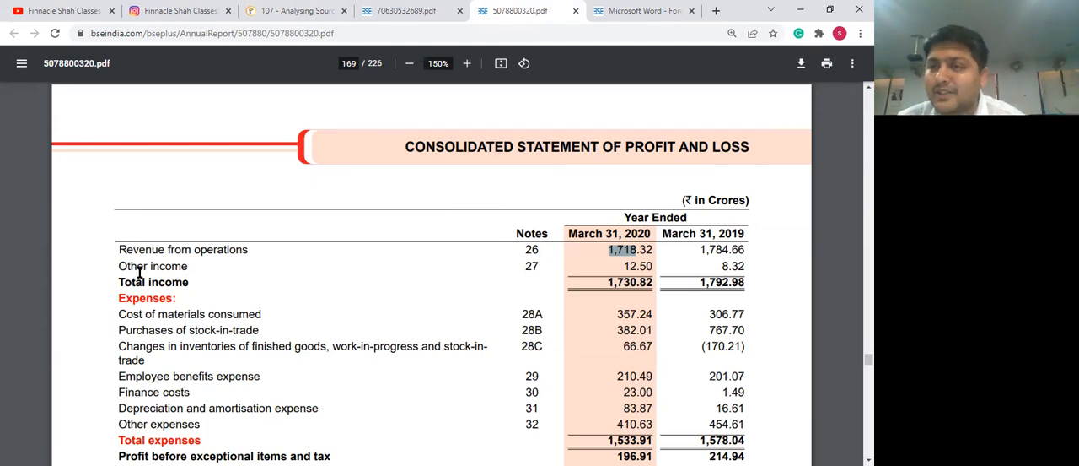
pyautogui.moveTo(205, 66)
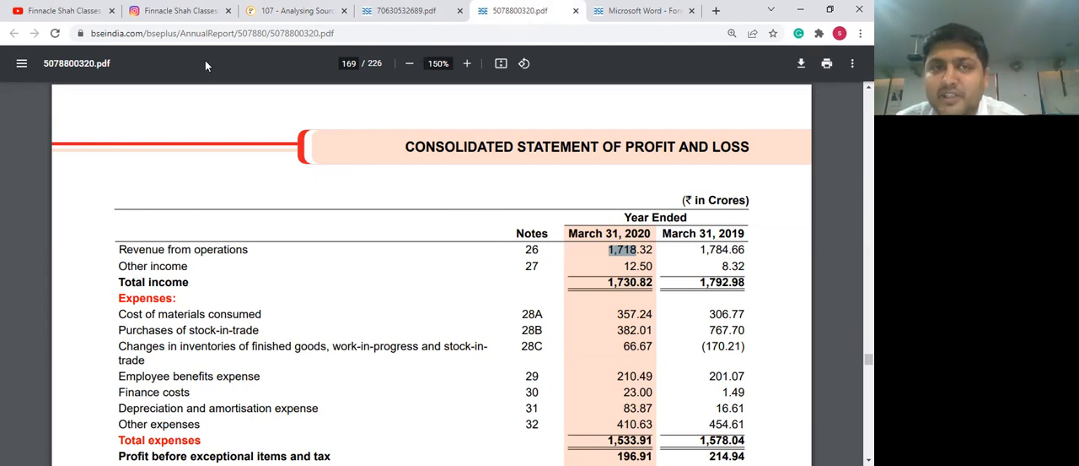
pyautogui.click(405, 10)
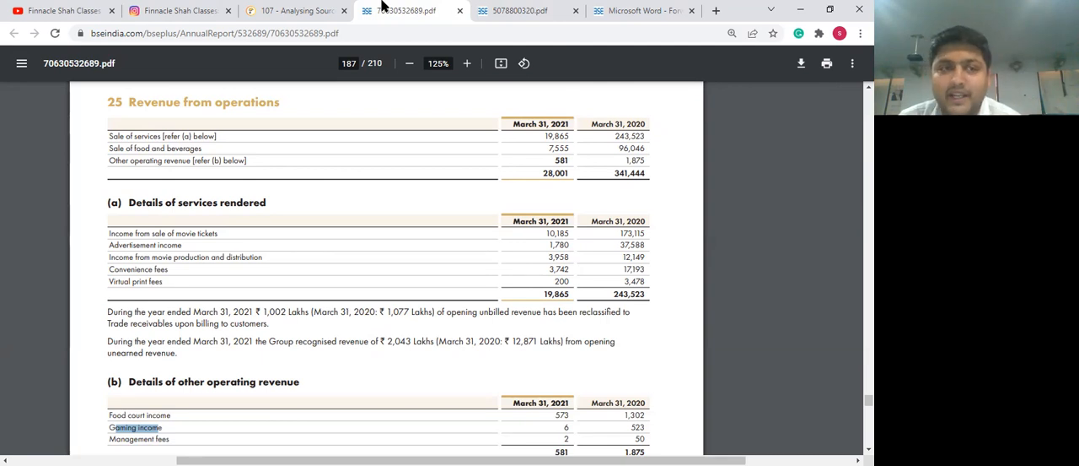
# Switch to the blog tab showing the 2013–2020 hard versus soft luggage heat map
pyautogui.click(291, 10)
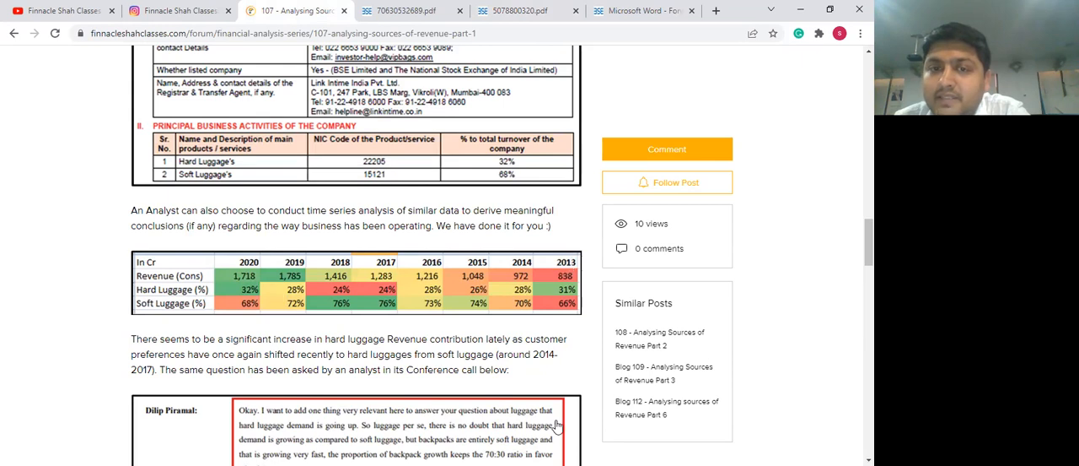
pyautogui.moveTo(594, 268)
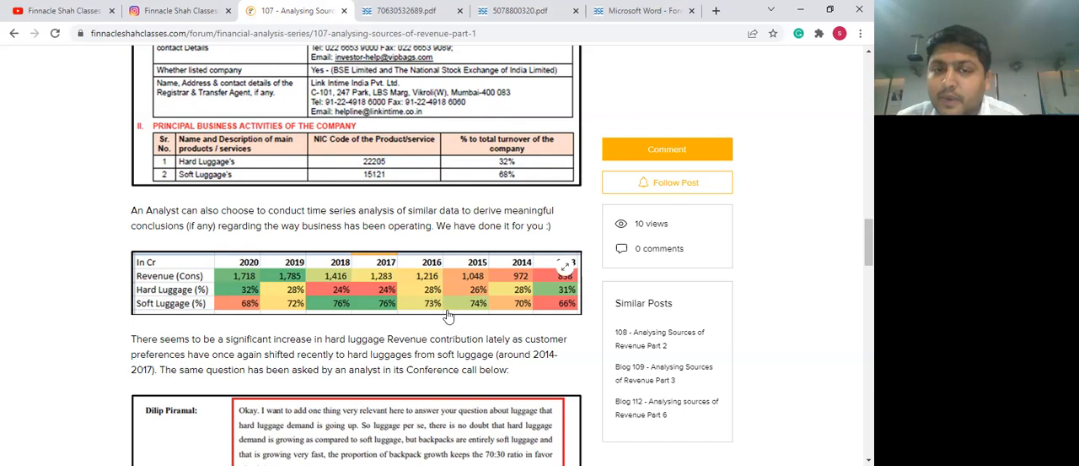
pyautogui.moveTo(572, 315)
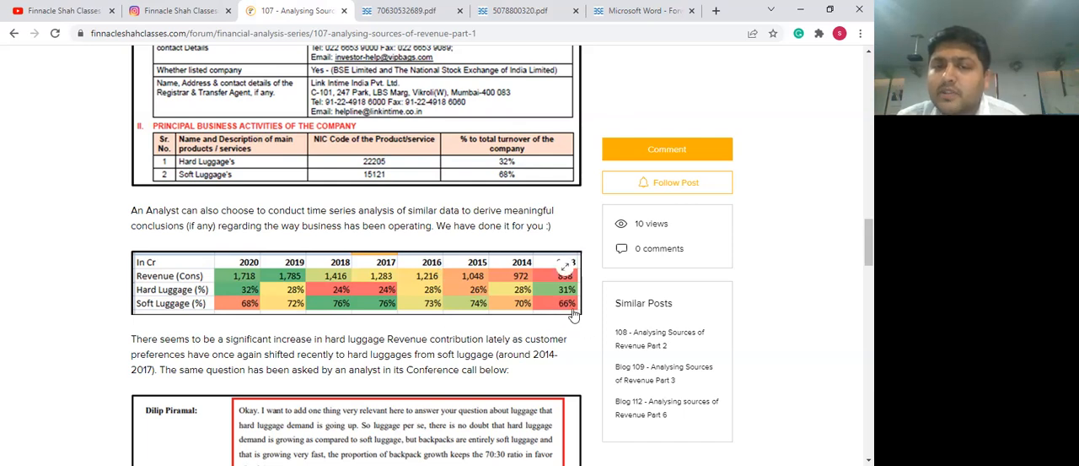
pyautogui.moveTo(519, 311)
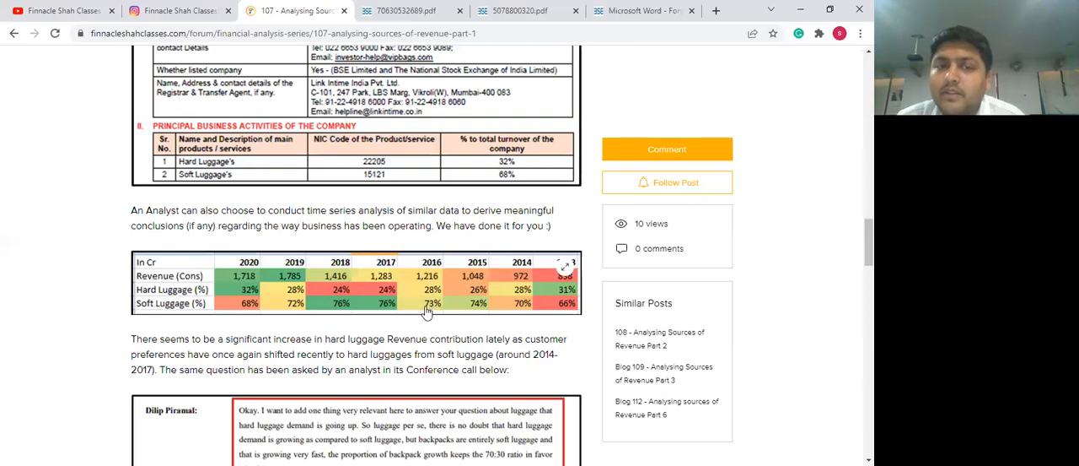
pyautogui.moveTo(236, 312)
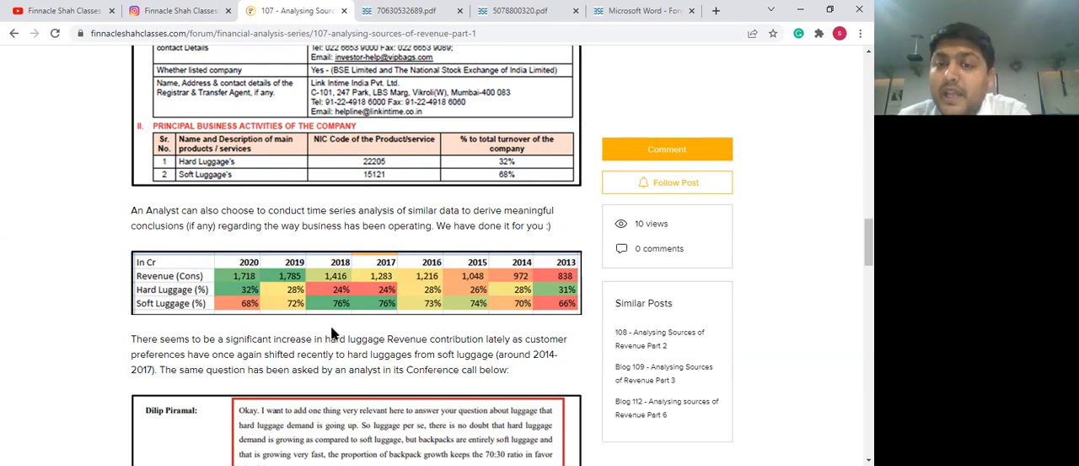
pyautogui.moveTo(241, 310)
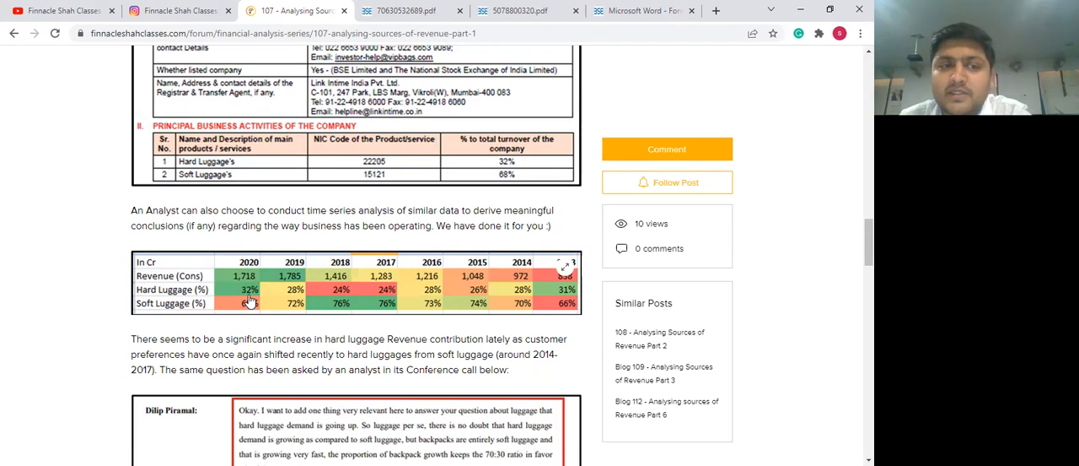
pyautogui.moveTo(391, 289)
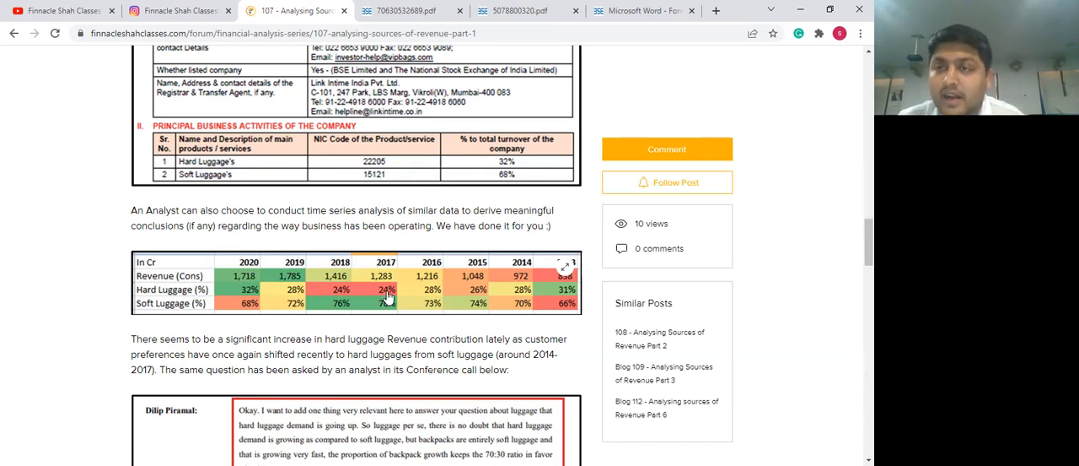
# Scroll past the heat map to the analyst's conference call quote on hard luggage demand
pyautogui.scroll(-3)
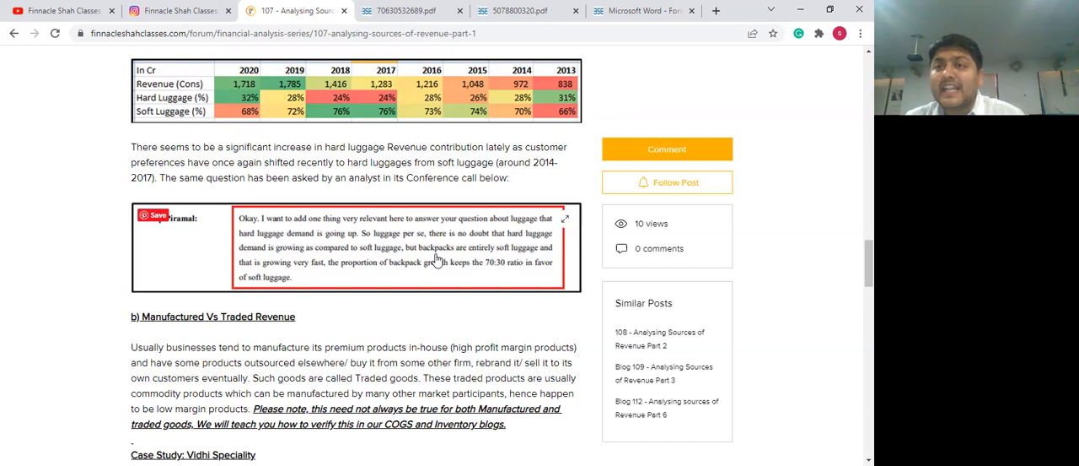
pyautogui.moveTo(422, 257)
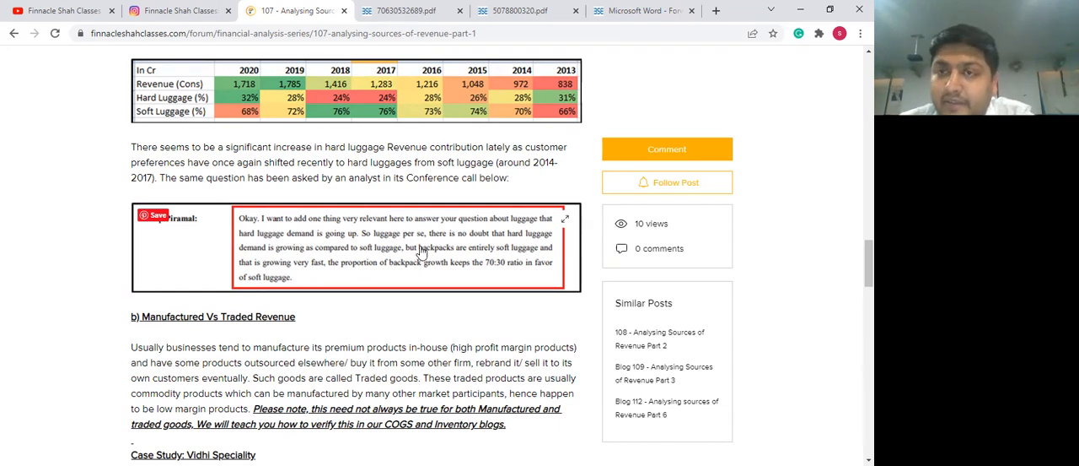
pyautogui.scroll(-3)
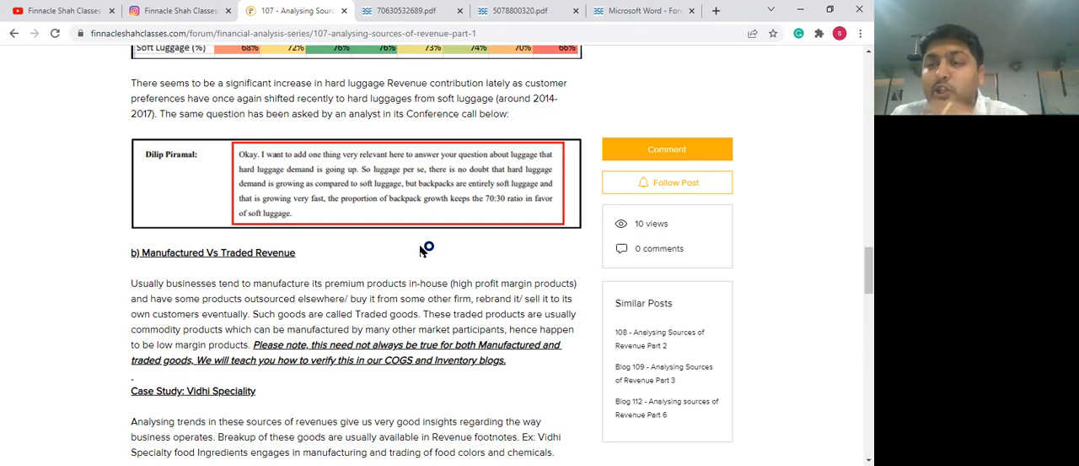
pyautogui.moveTo(422, 250)
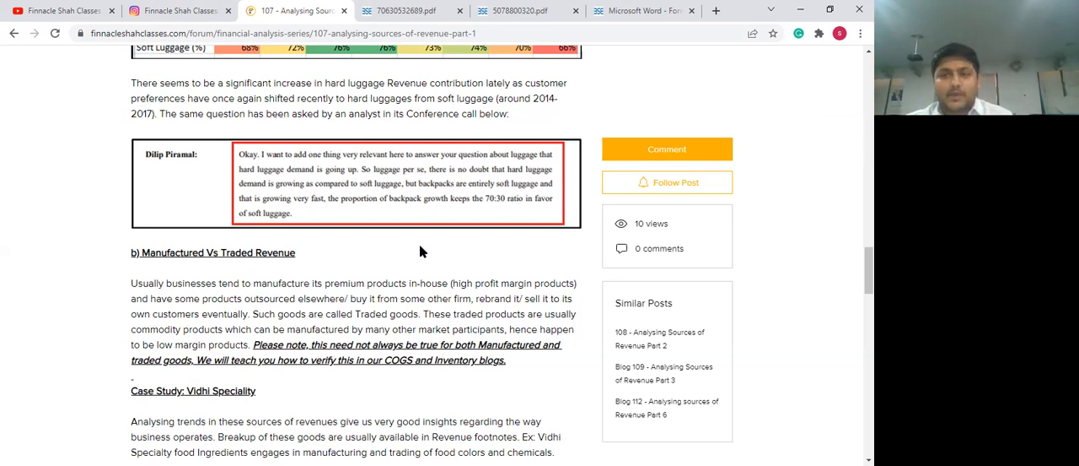
# Switch to the Vidhi Speciality 2019-20 annual report showing its forwarding letter on page 1
pyautogui.scroll(-3)
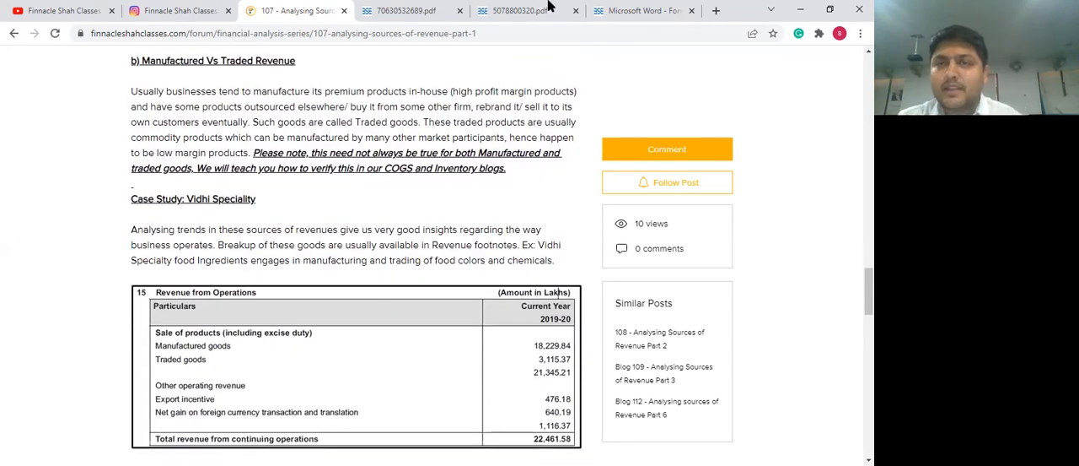
pyautogui.click(513, 10)
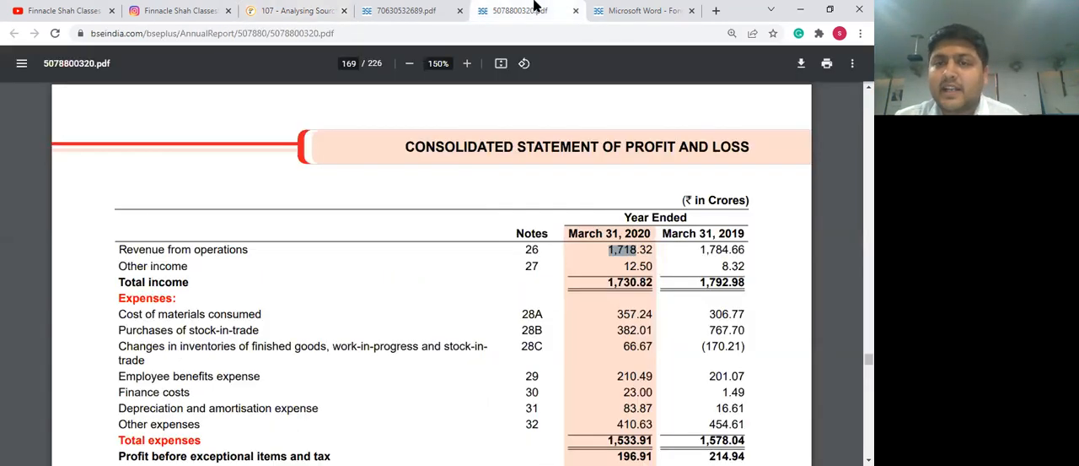
pyautogui.click(643, 10)
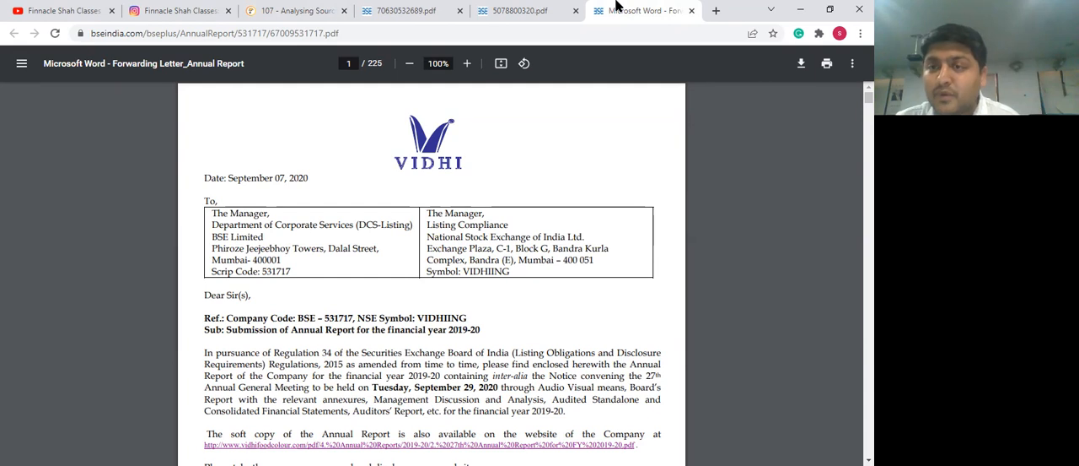
pyautogui.moveTo(707, 173)
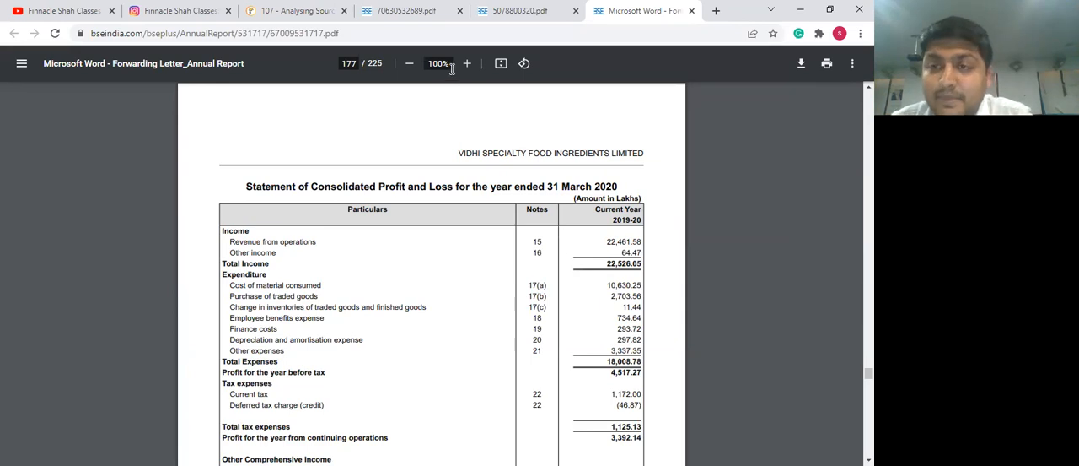
pyautogui.moveTo(358, 268)
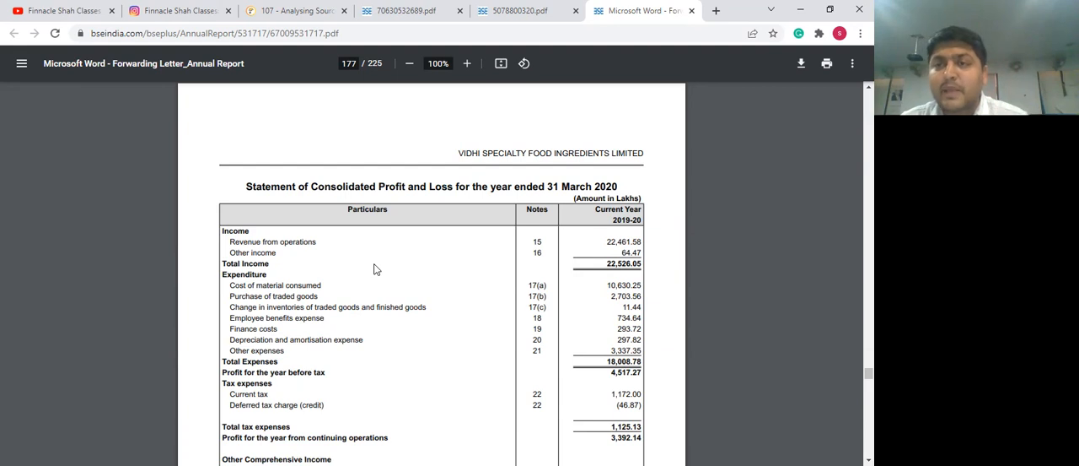
pyautogui.moveTo(670, 241)
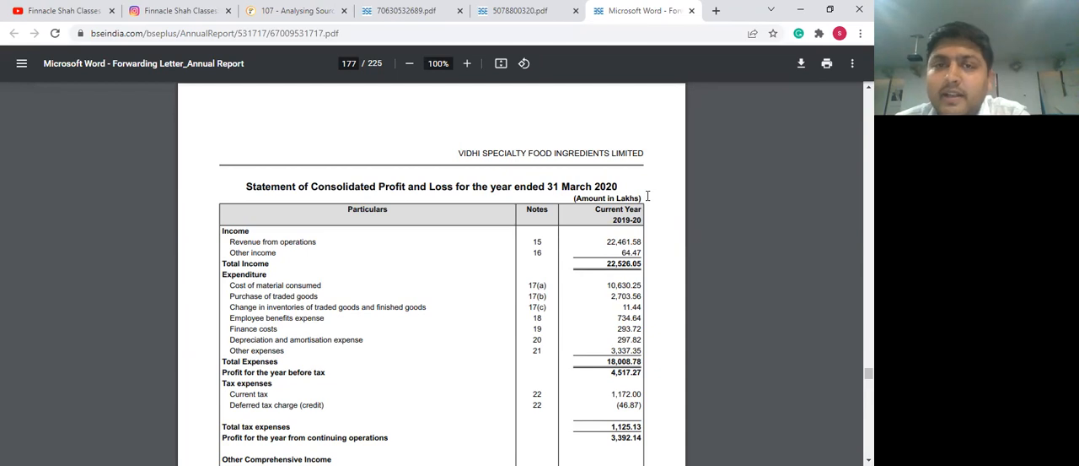
pyautogui.moveTo(621, 229)
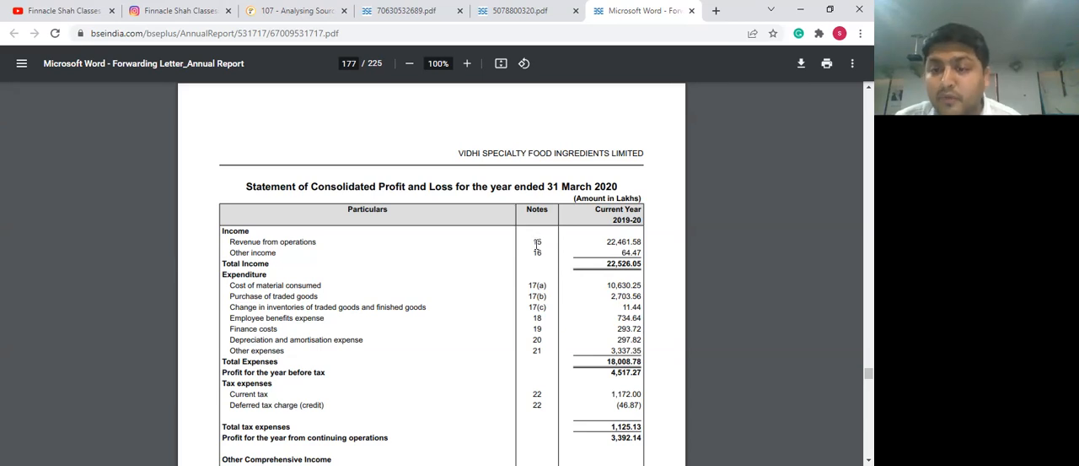
pyautogui.moveTo(363, 84)
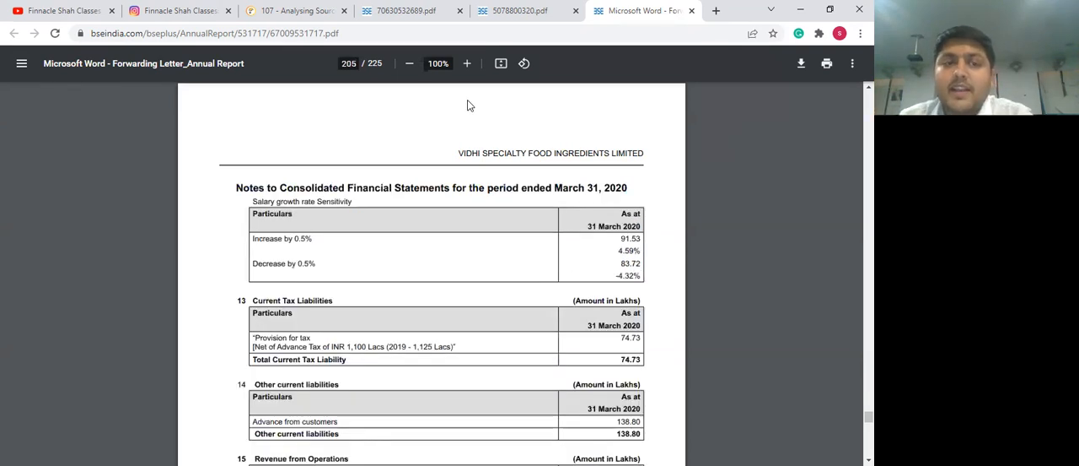
# Highlight note 15's 21,345.21 sale-of-products subtotal, then return to the '107 - Analysing Sources' blog
pyautogui.scroll(-3)
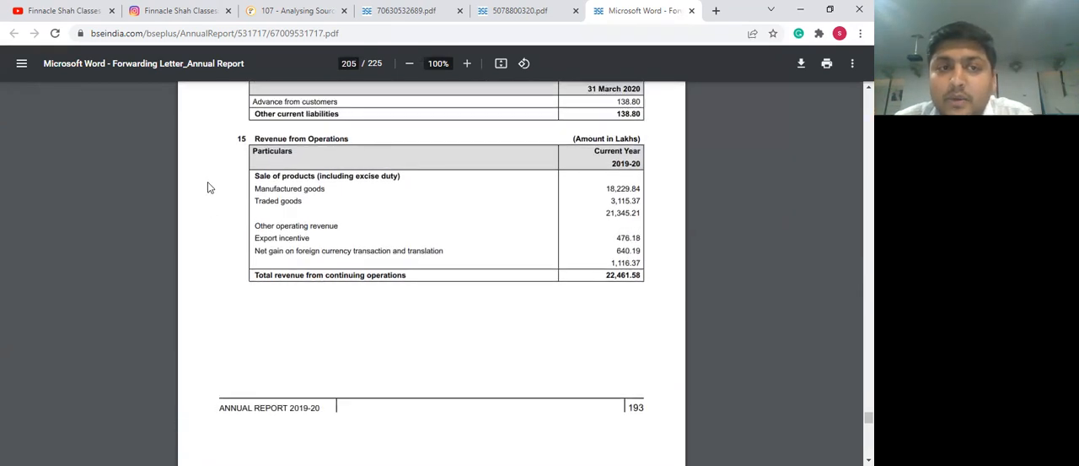
pyautogui.moveTo(262, 192)
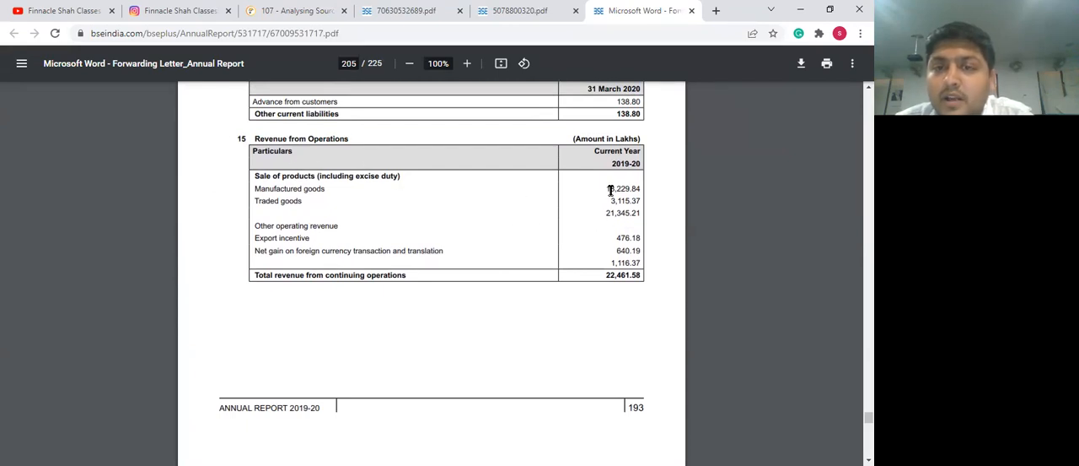
pyautogui.doubleClick(626, 200)
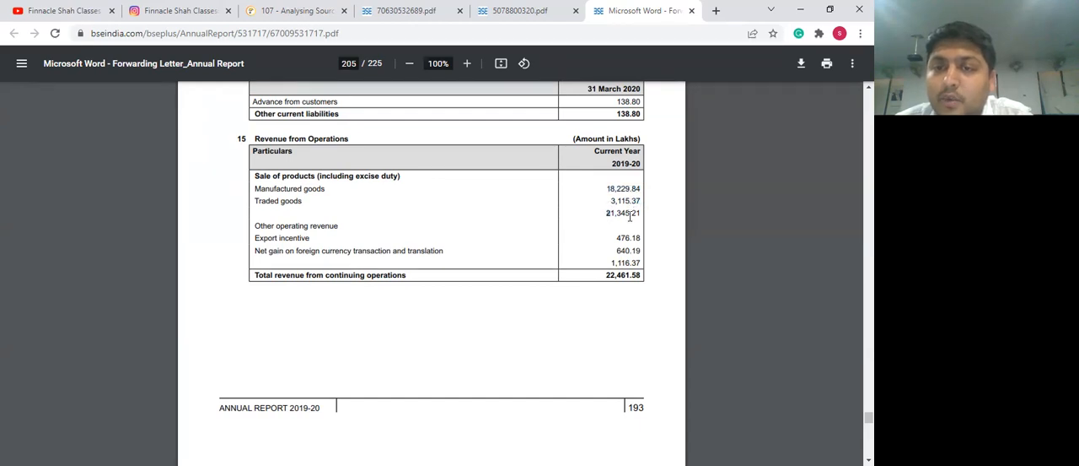
pyautogui.doubleClick(620, 212)
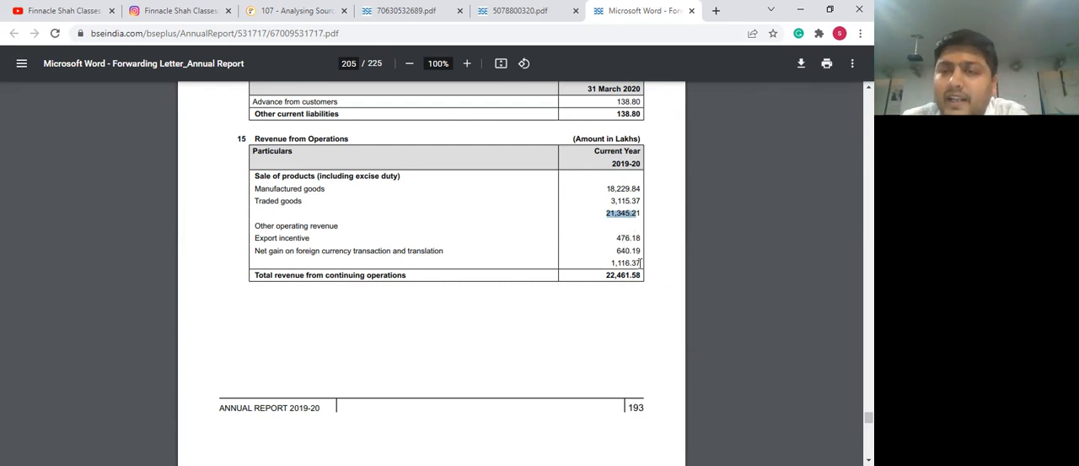
pyautogui.moveTo(658, 279)
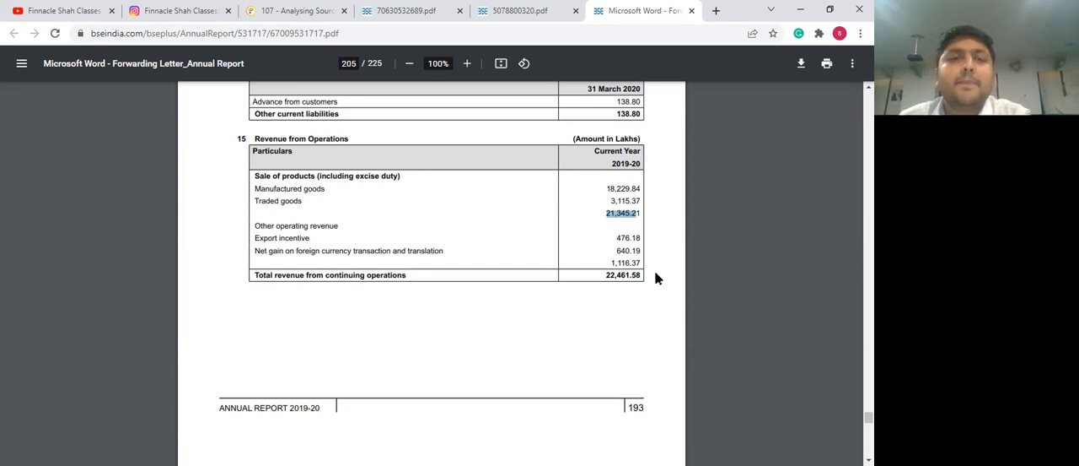
pyautogui.moveTo(384, 111)
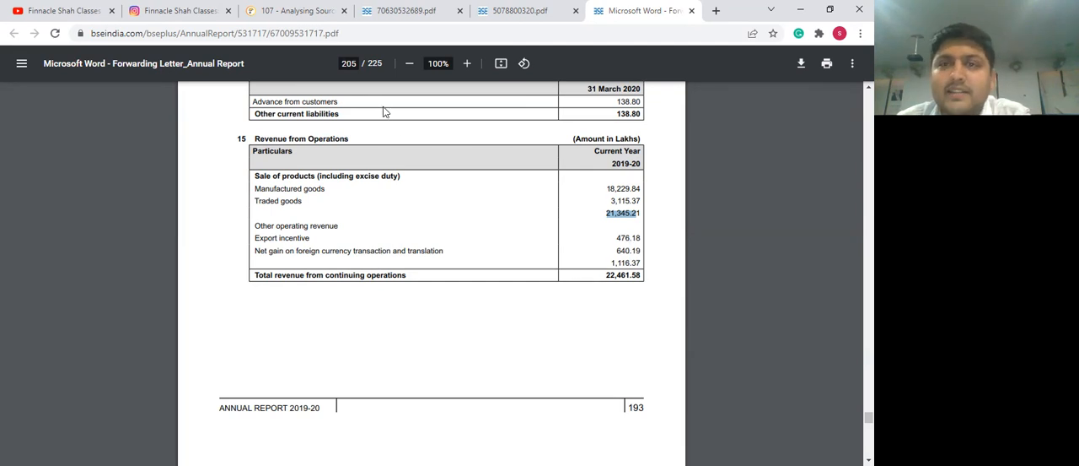
pyautogui.moveTo(399, 126)
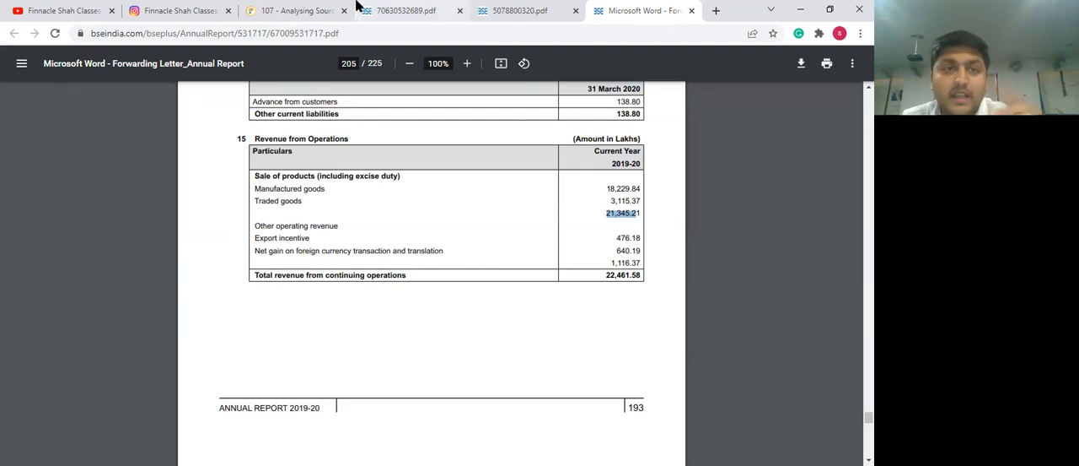
pyautogui.click(295, 10)
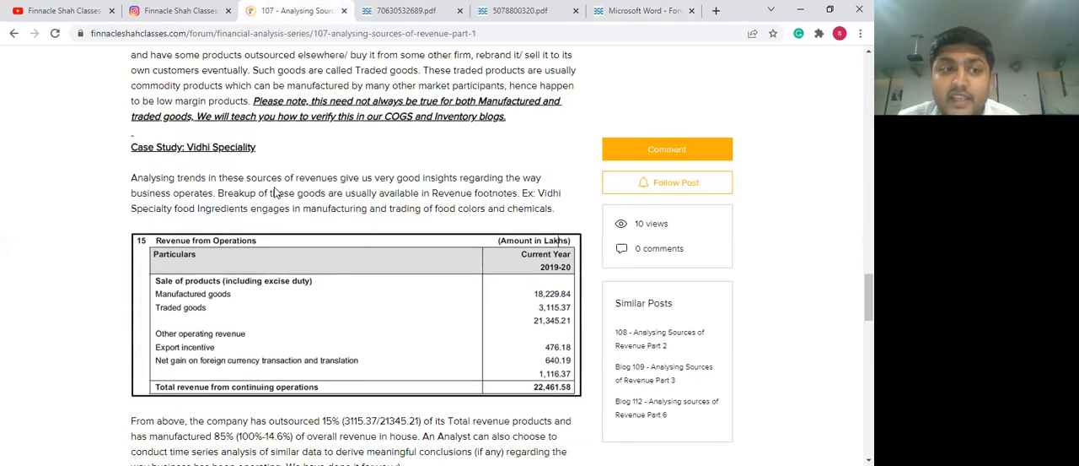
pyautogui.scroll(-3)
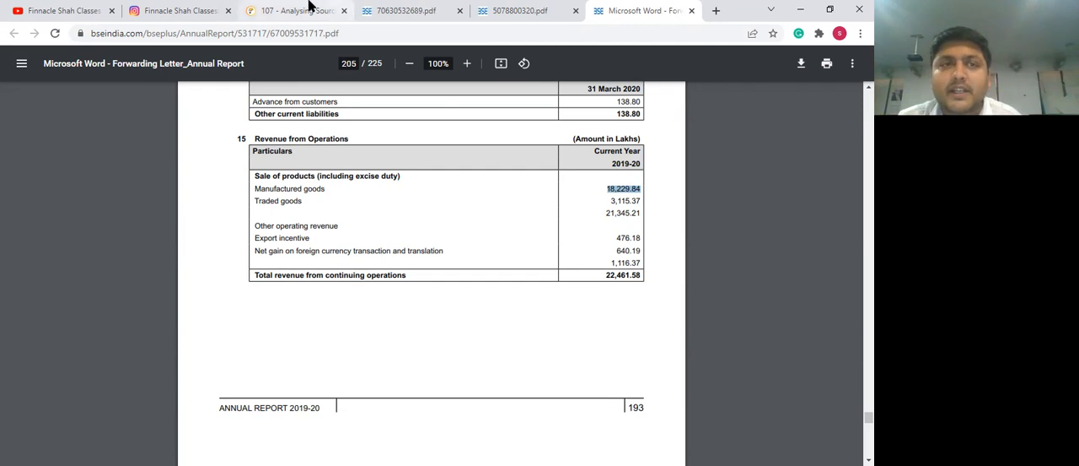
pyautogui.click(295, 10)
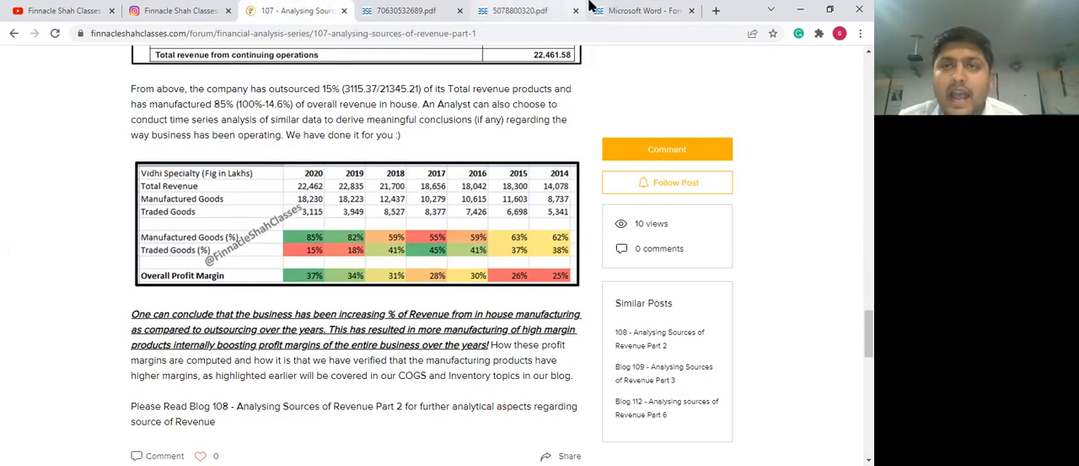
pyautogui.click(641, 10)
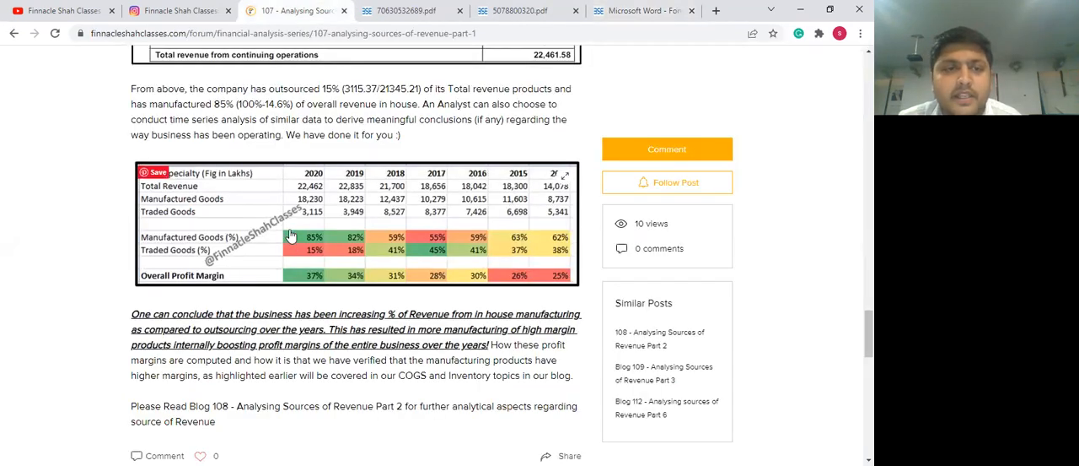
pyautogui.moveTo(318, 221)
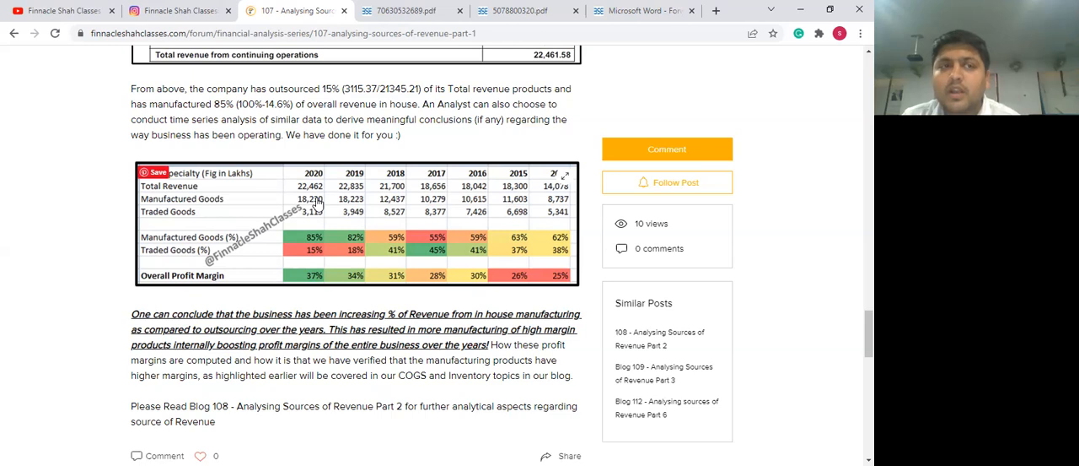
pyautogui.moveTo(210, 191)
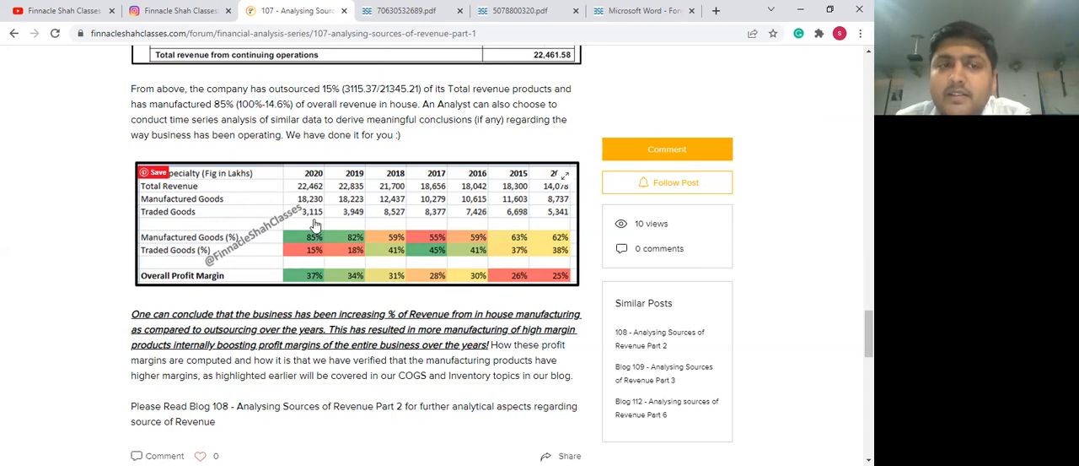
pyautogui.moveTo(319, 243)
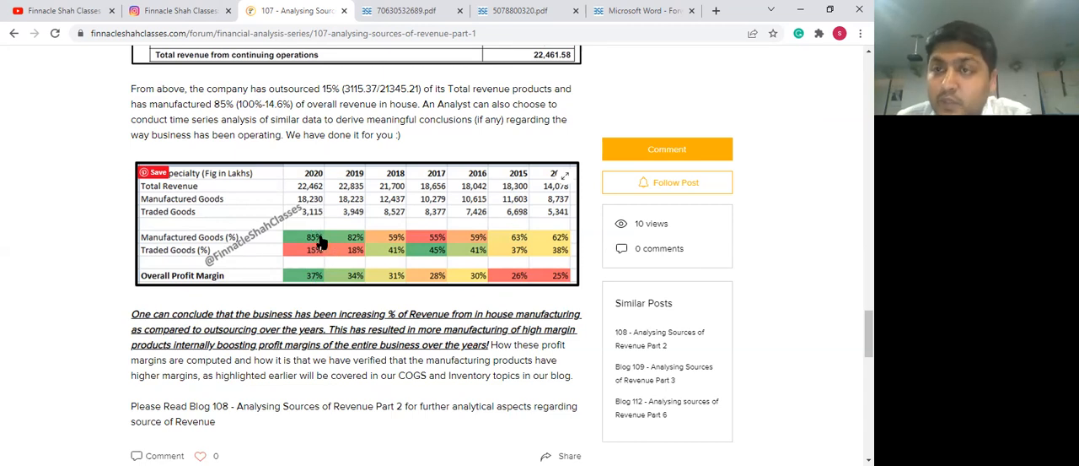
pyautogui.moveTo(308, 238)
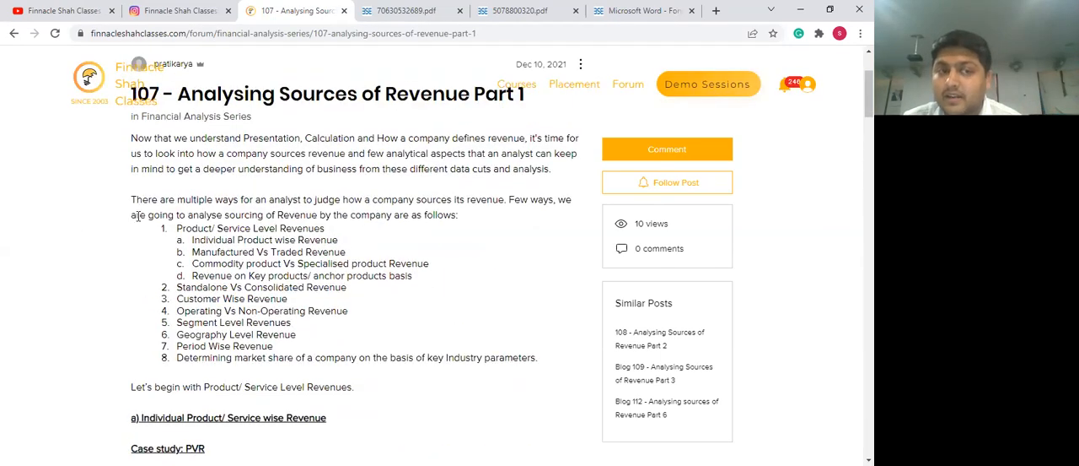
pyautogui.scroll(-3)
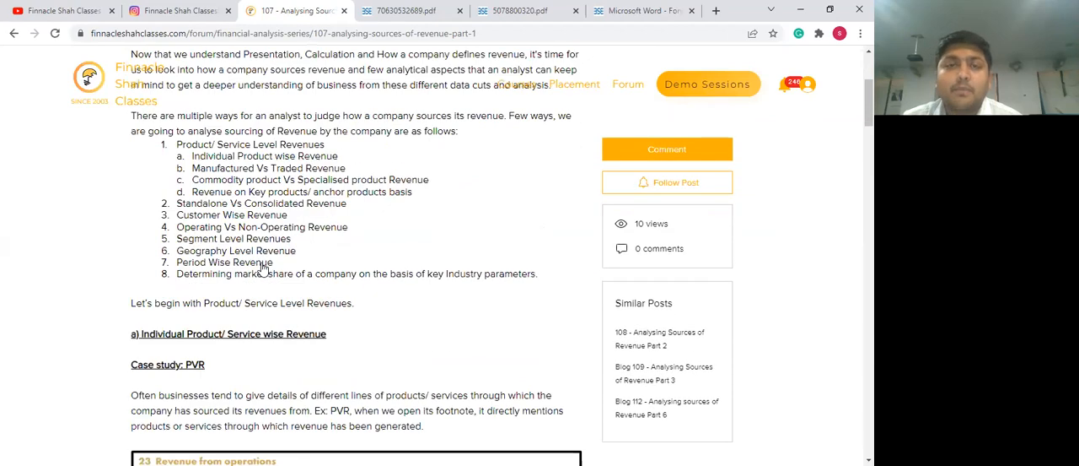
pyautogui.scroll(-3)
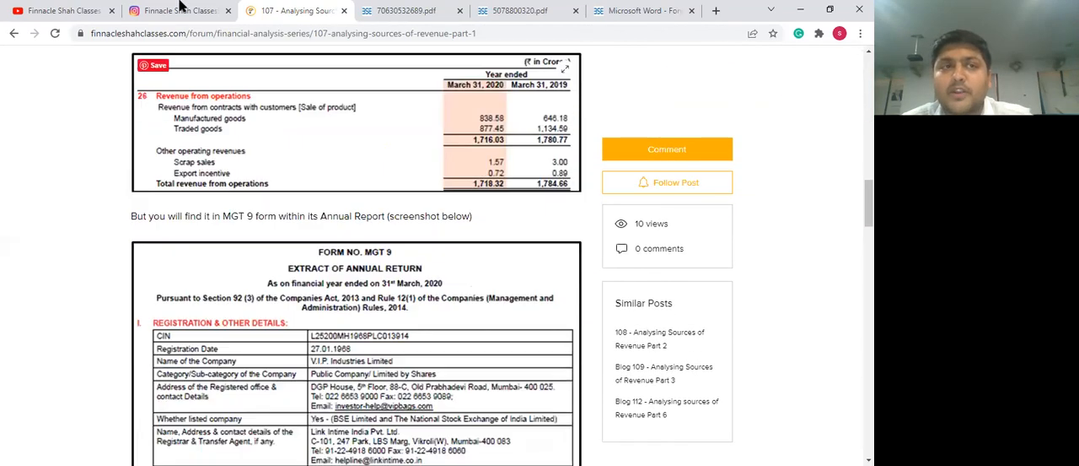